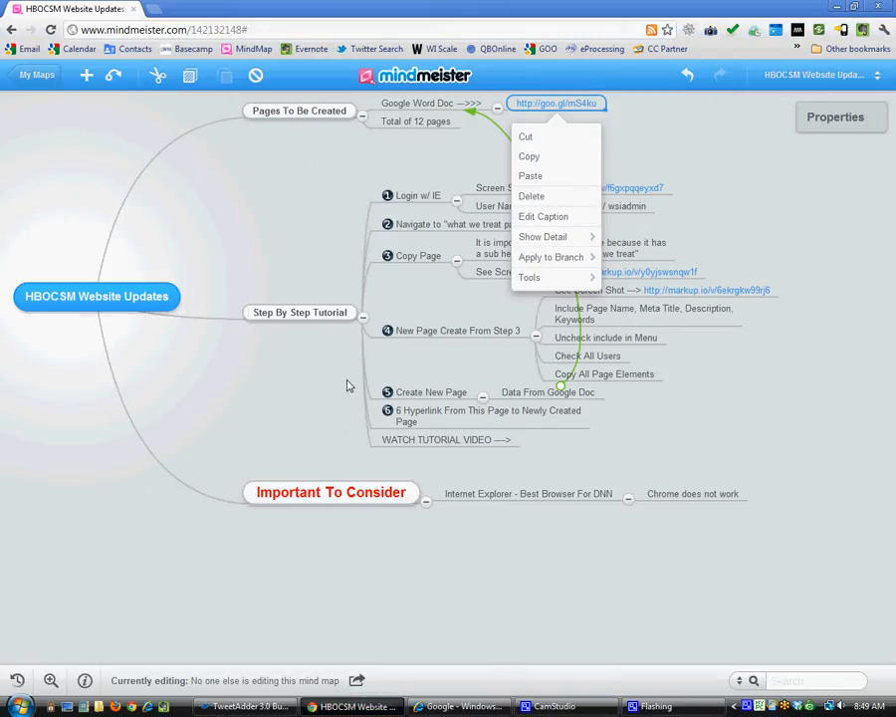
mouse_move(303, 257)
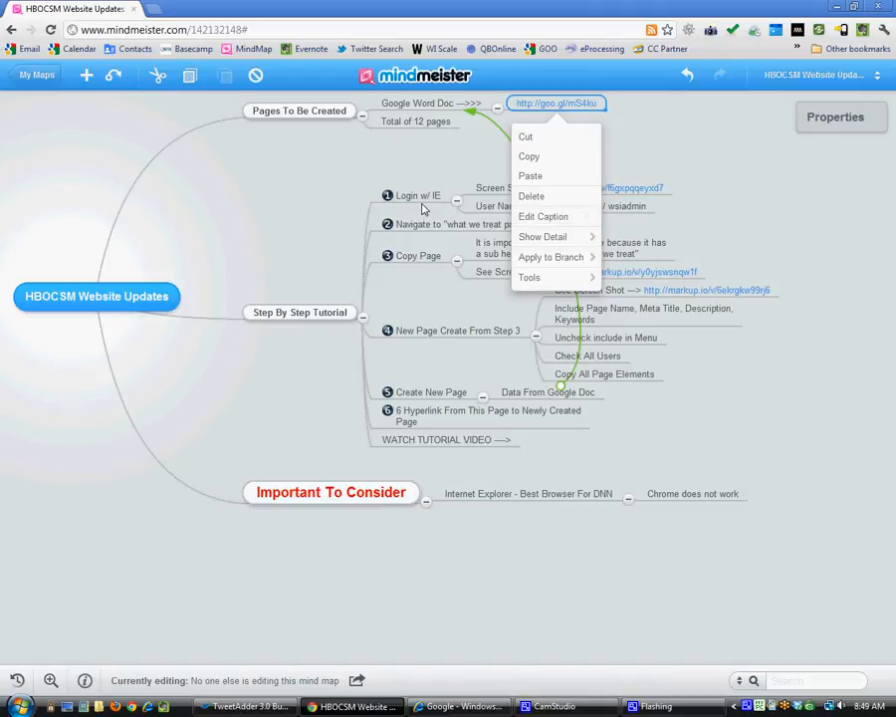
Dismiss the Google Doc link menu and open the Login w/ IE step's markup.io screenshot
left_click(687, 156)
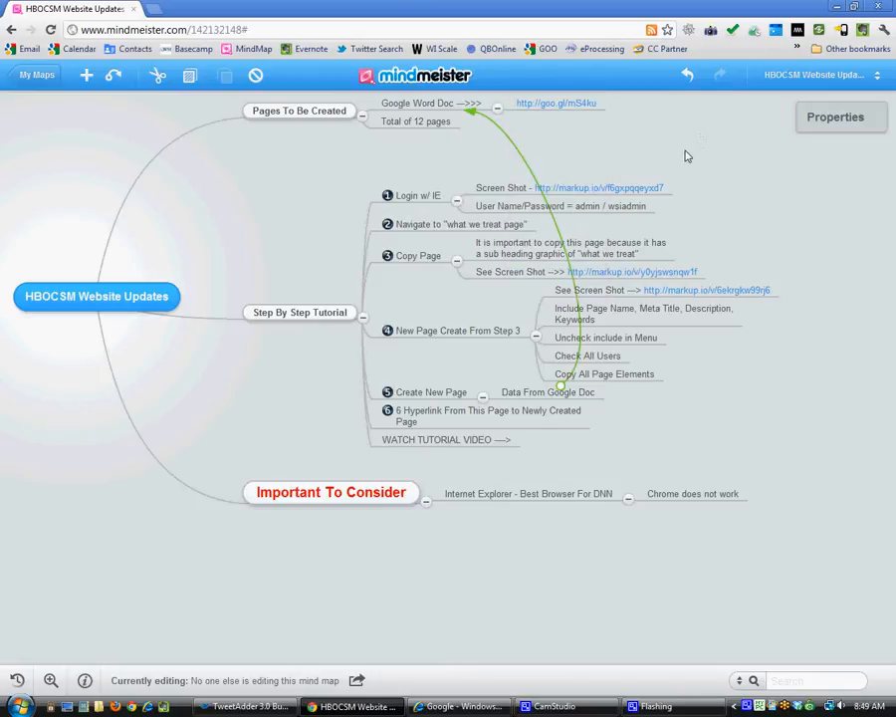
mouse_move(589, 510)
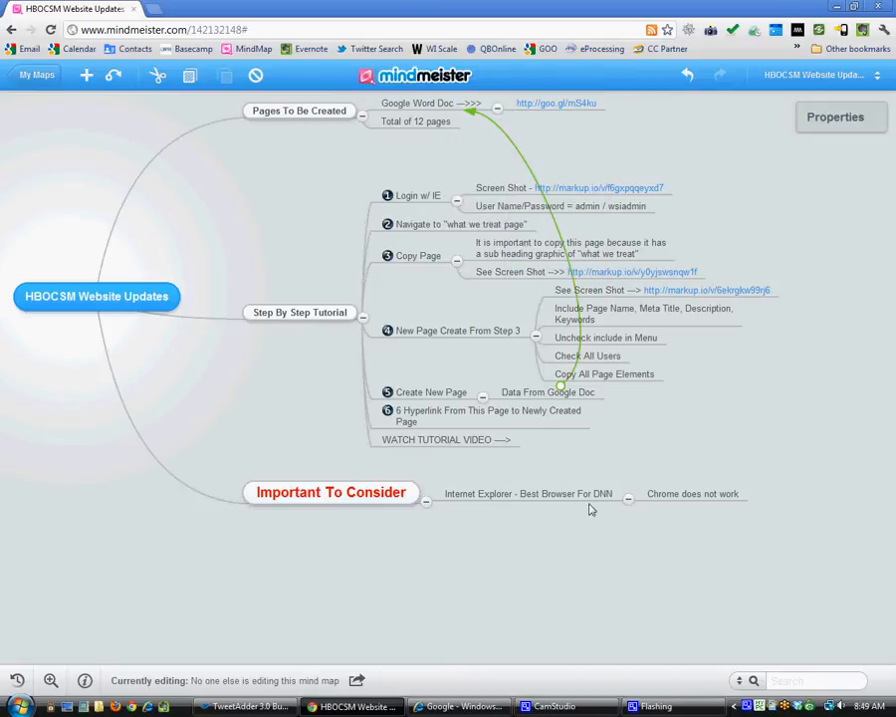
mouse_move(589, 498)
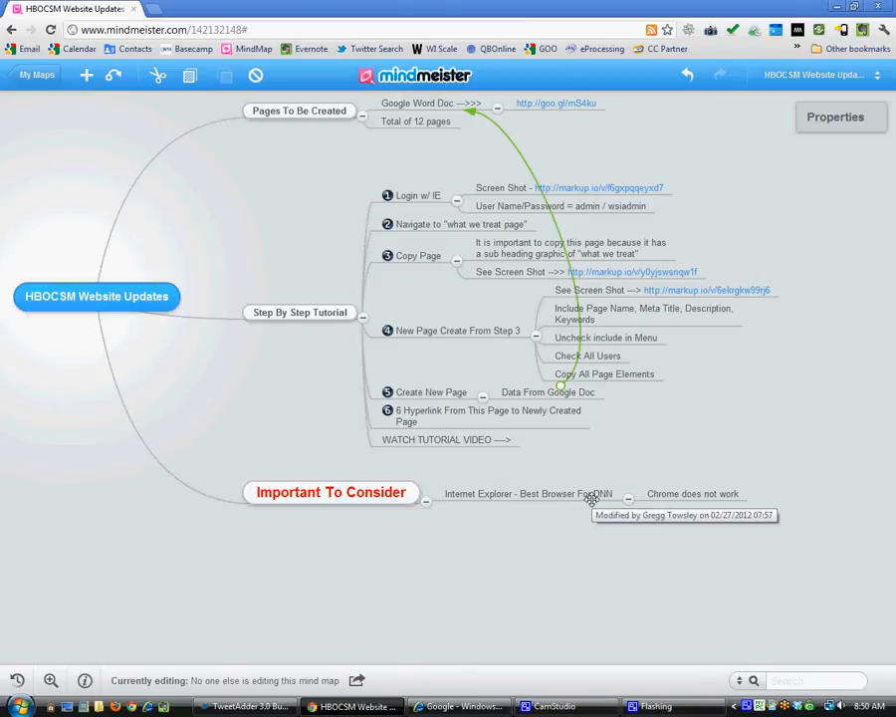
mouse_move(372, 123)
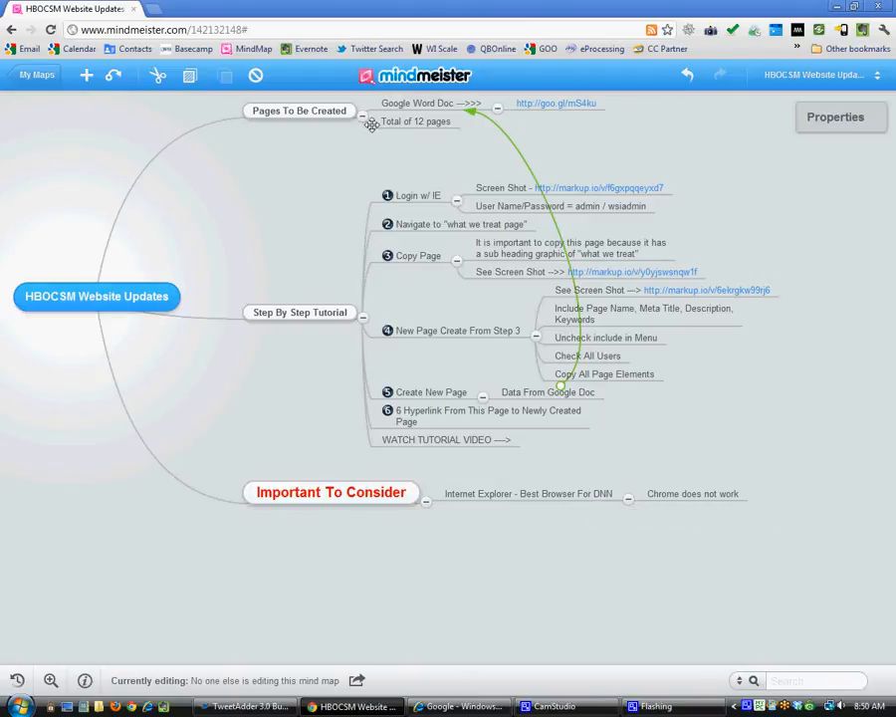
mouse_move(561, 200)
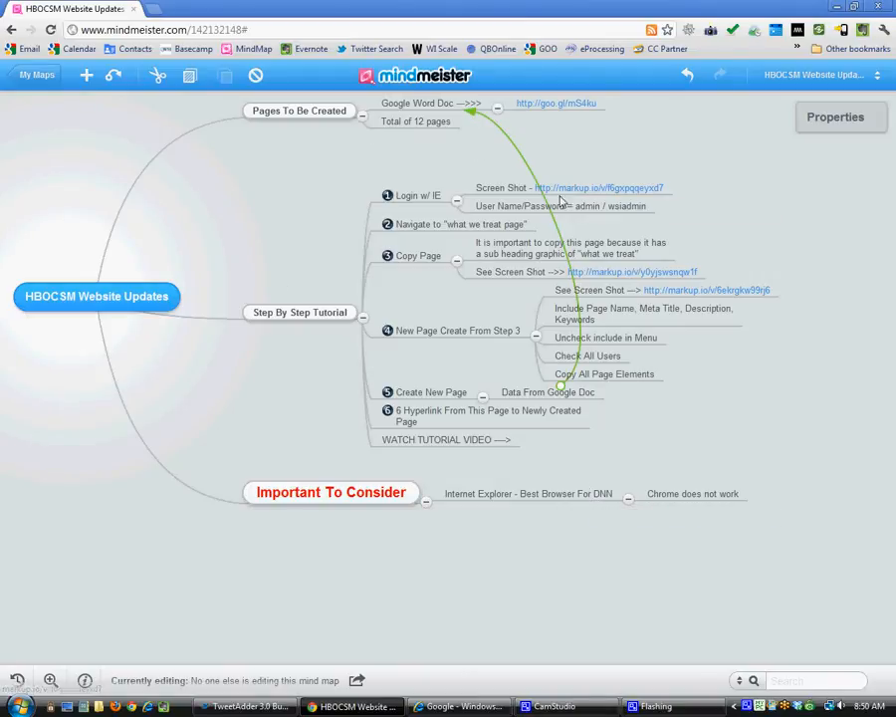
left_click(597, 188)
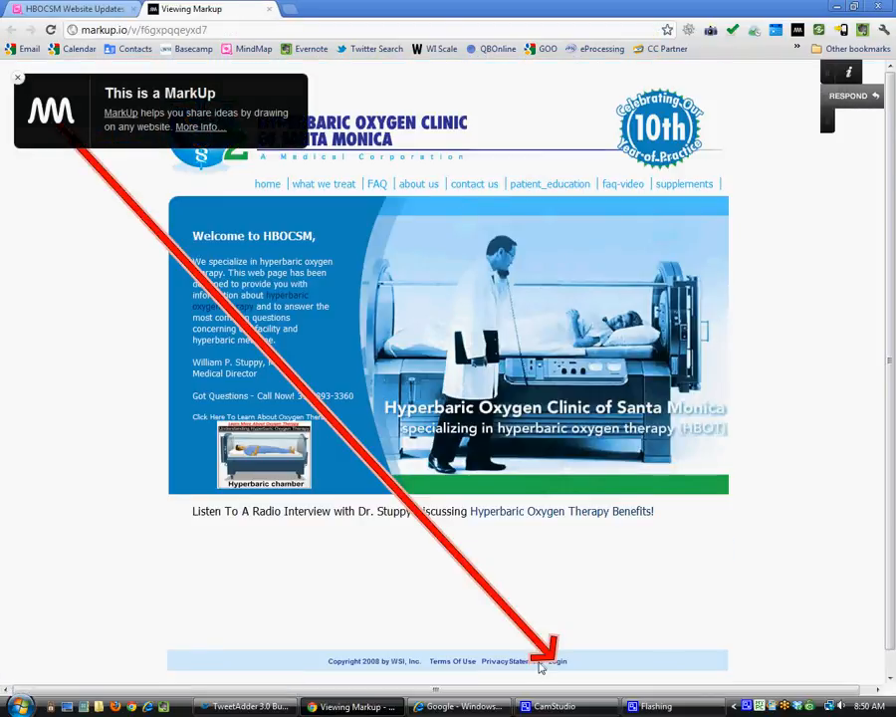
mouse_move(525, 577)
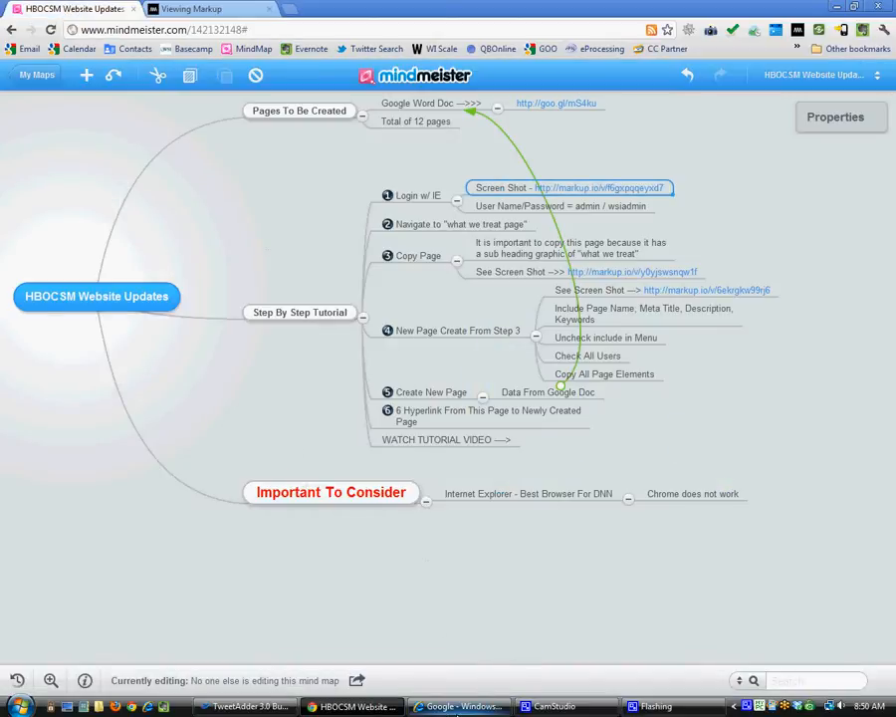
Switch from the MarkUp screenshot to Internet Explorer
left_click(458, 705)
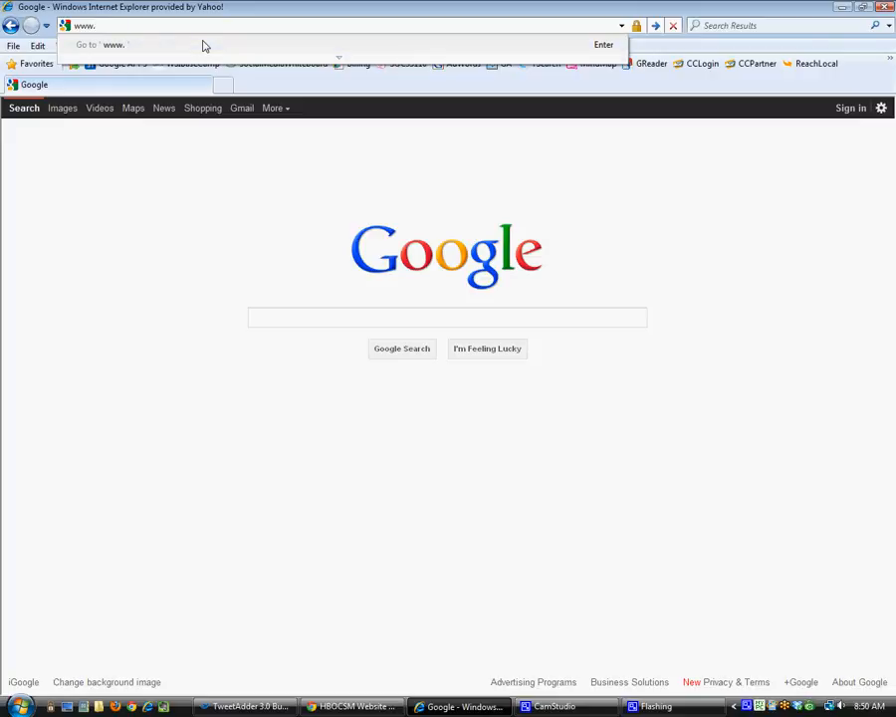
Go to hbocsm.com and log in to the clinic site as admin
type("hbo")
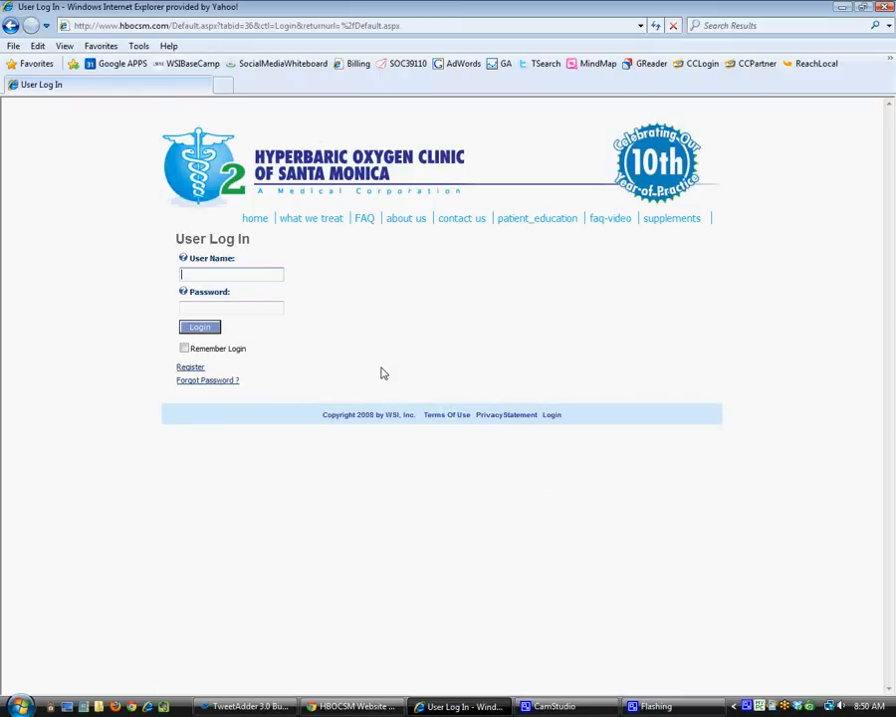
type("admin")
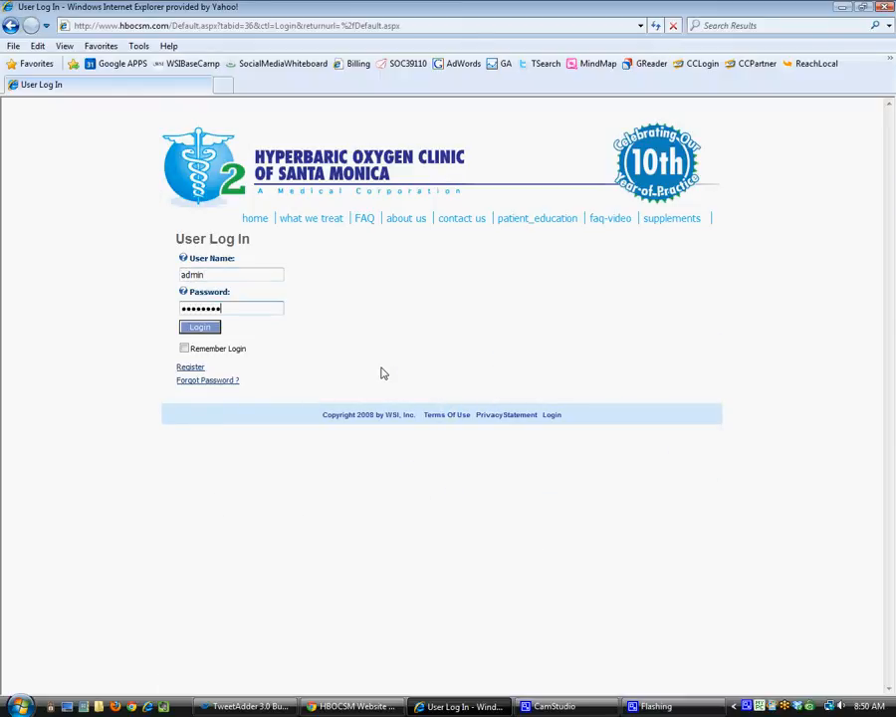
left_click(199, 327)
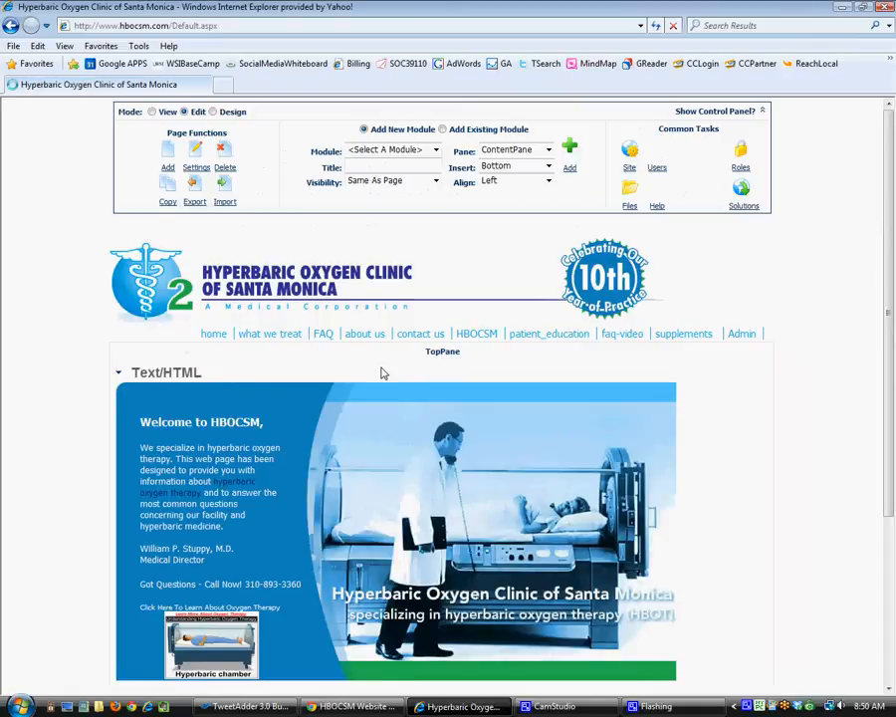
scroll("down", 3)
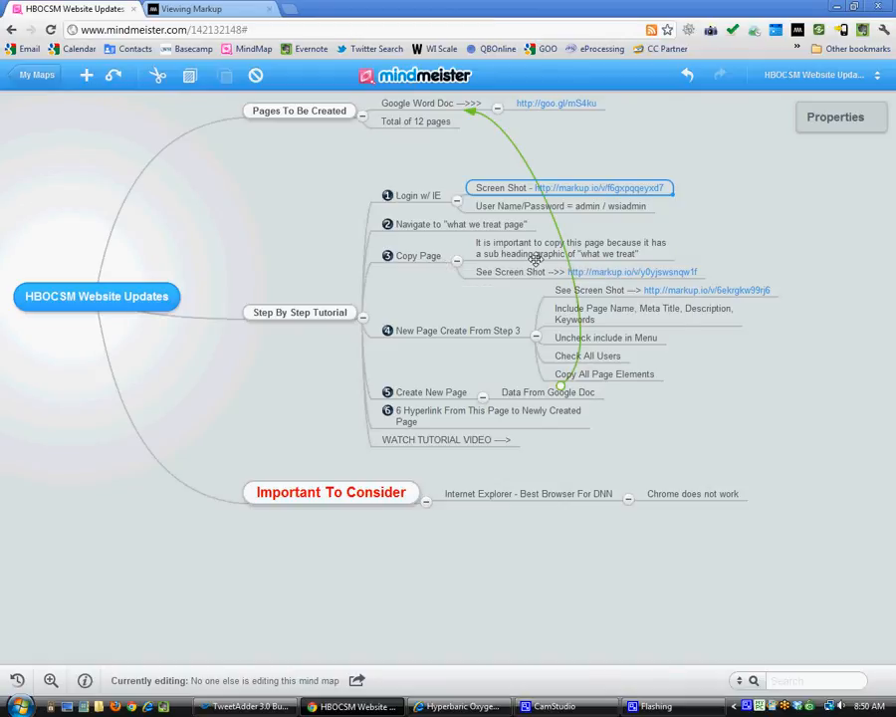
mouse_move(562, 291)
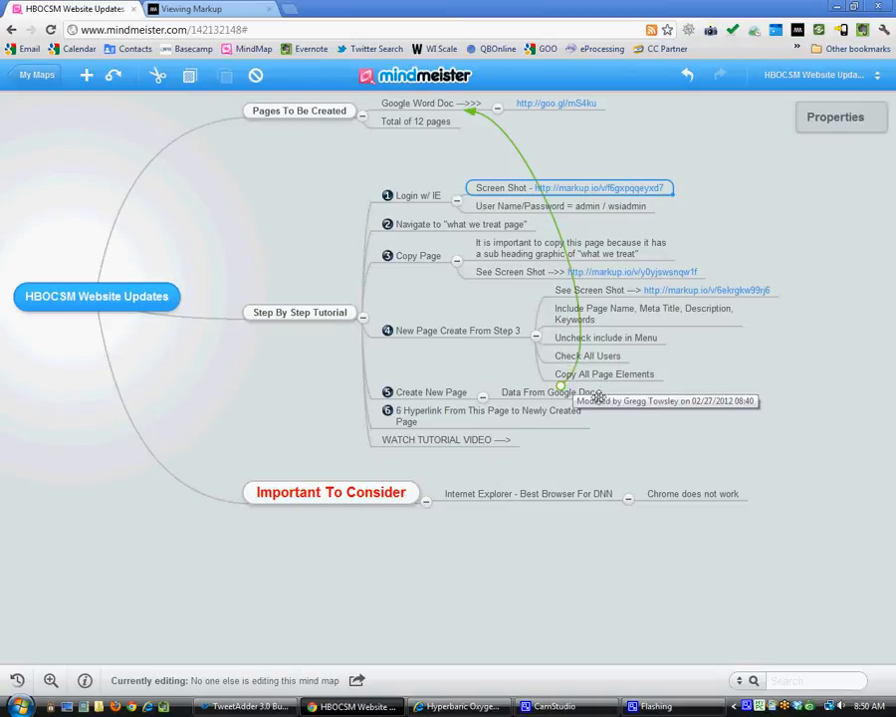
mouse_move(547, 412)
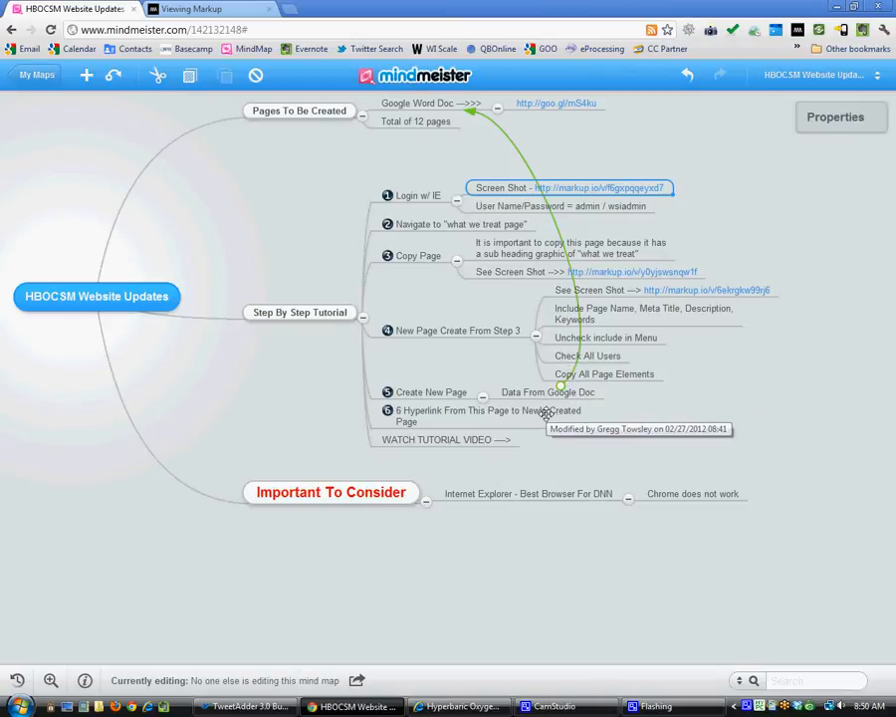
mouse_move(207, 20)
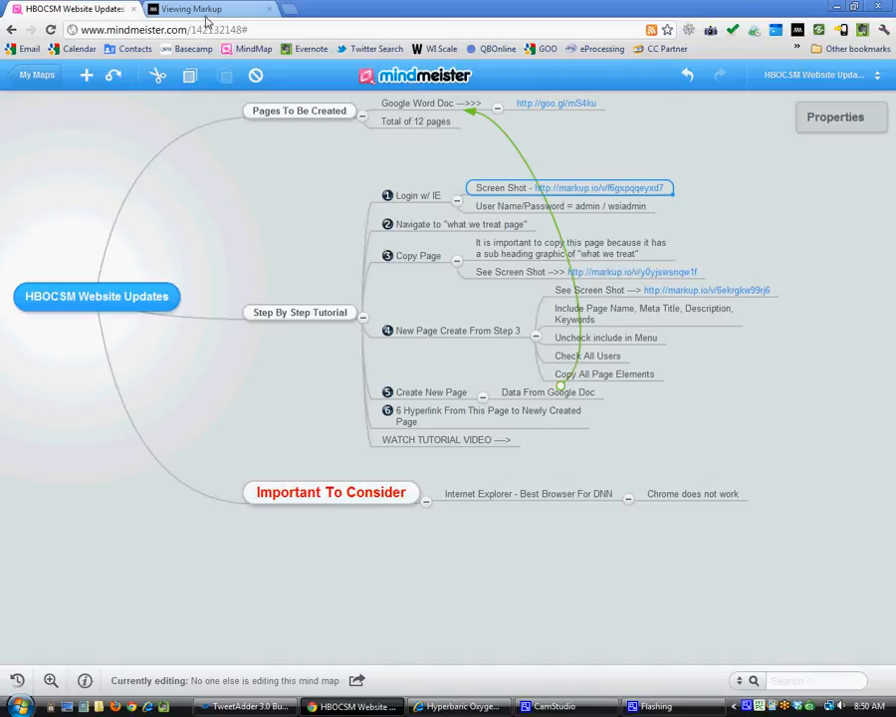
mouse_move(446, 706)
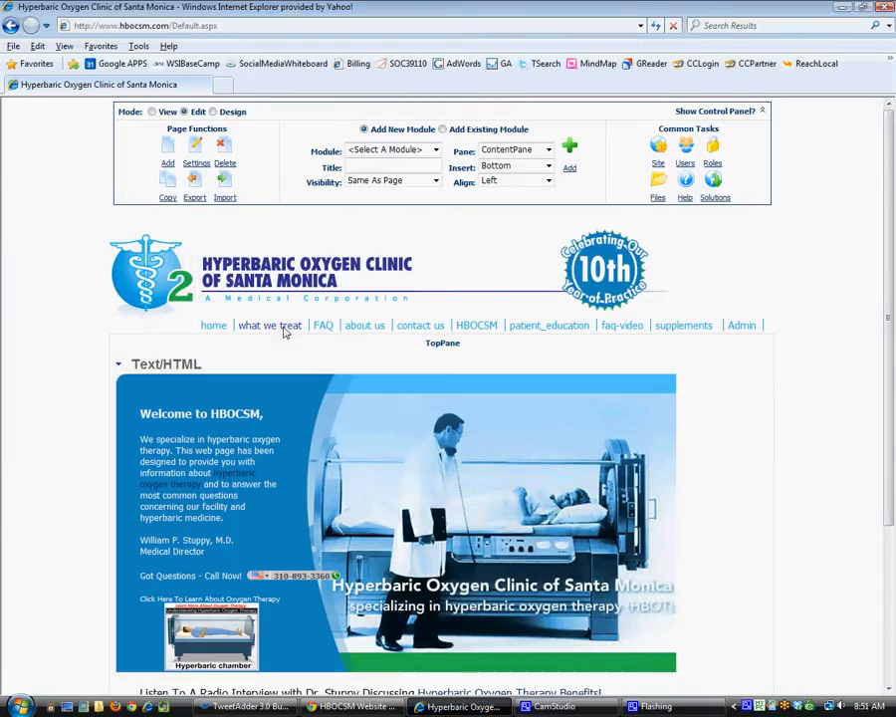
Go to the what we treat page and review the copy-page form
left_click(269, 324)
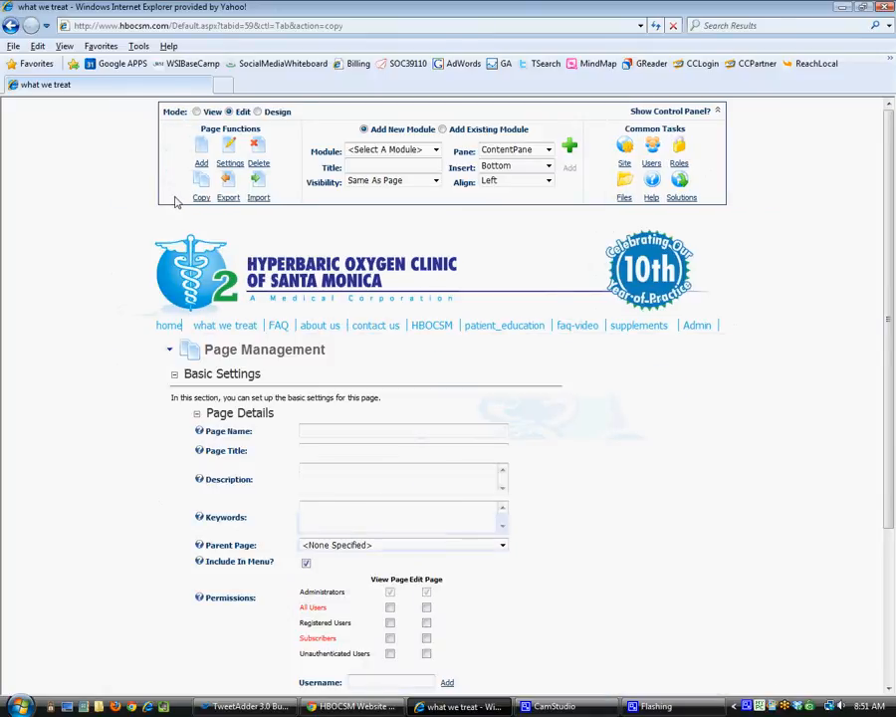
mouse_move(657, 590)
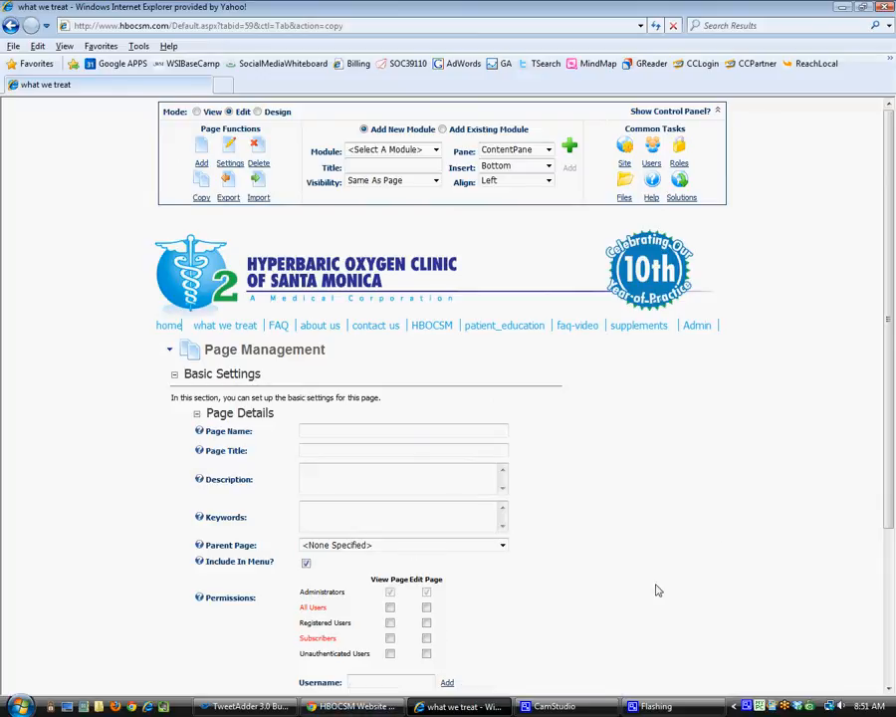
scroll("down", 3)
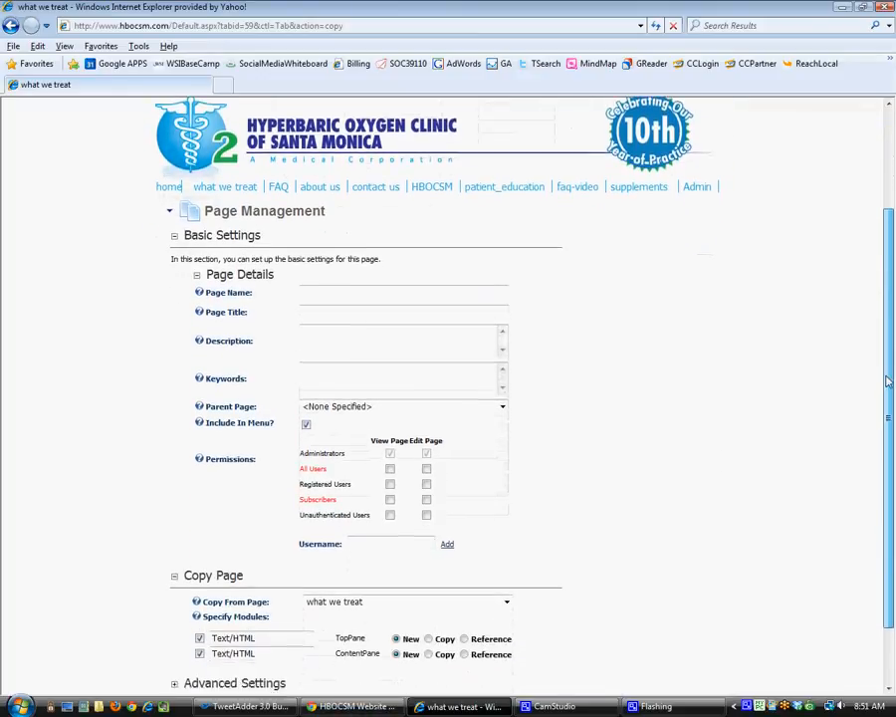
scroll("up", 3)
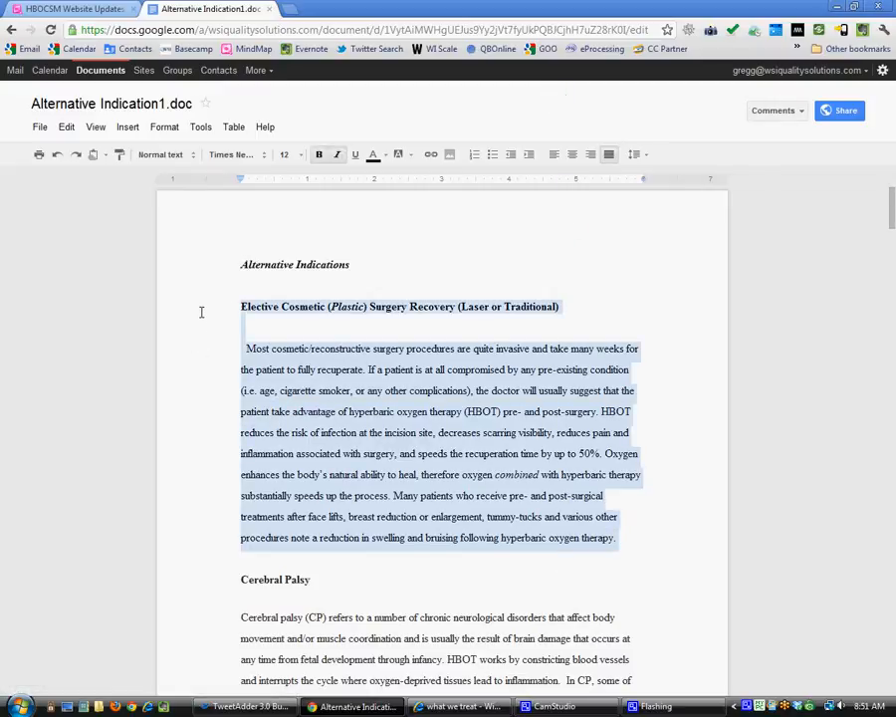
left_click(275, 315)
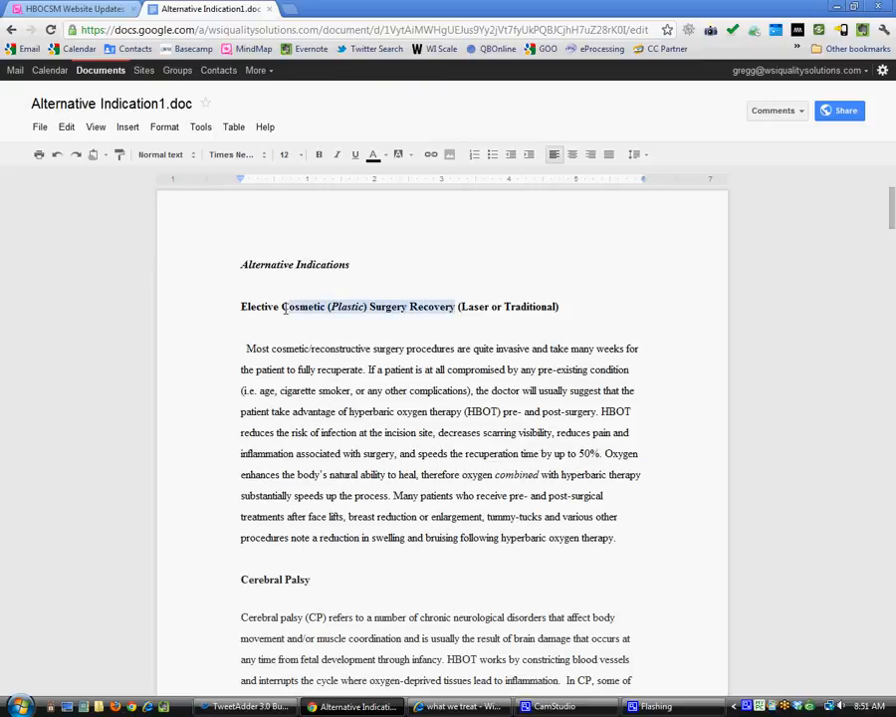
right_click(398, 307)
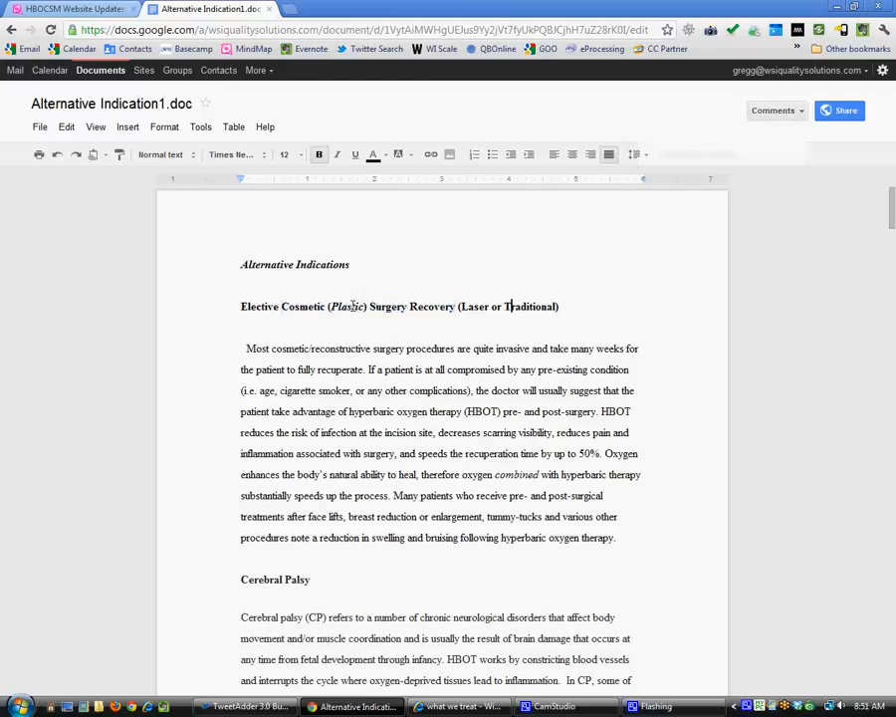
Enter Cosmetic_Surgery_Recovery as the new page's Page Name
left_click(458, 705)
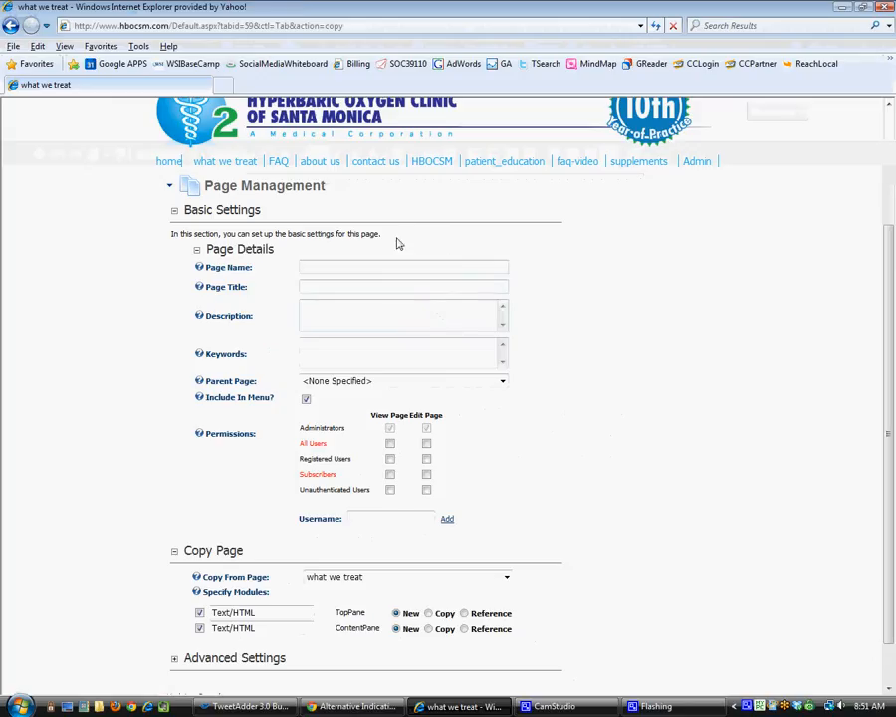
type("Co")
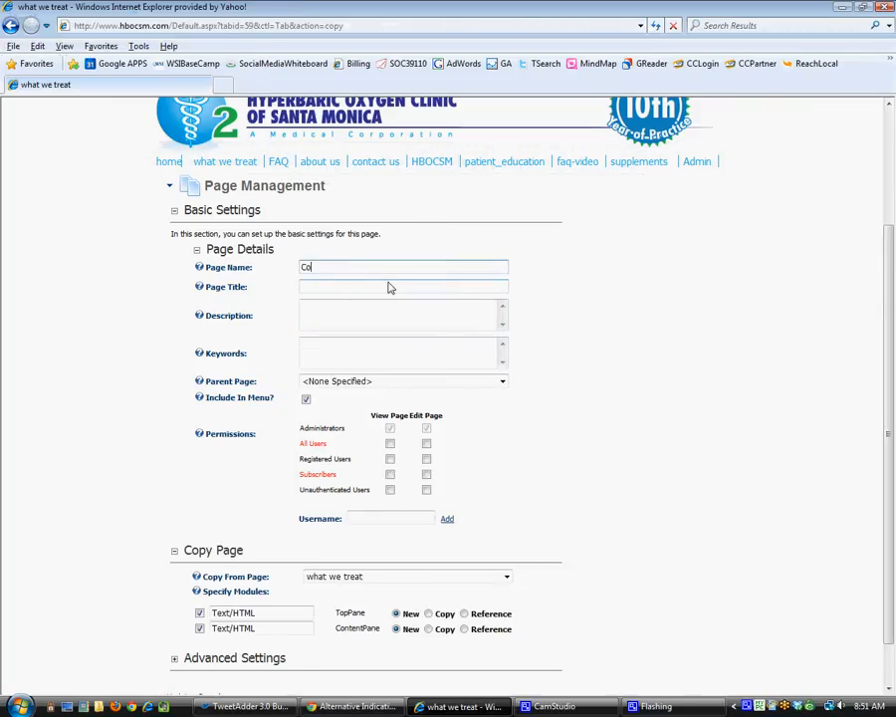
type("smetic")
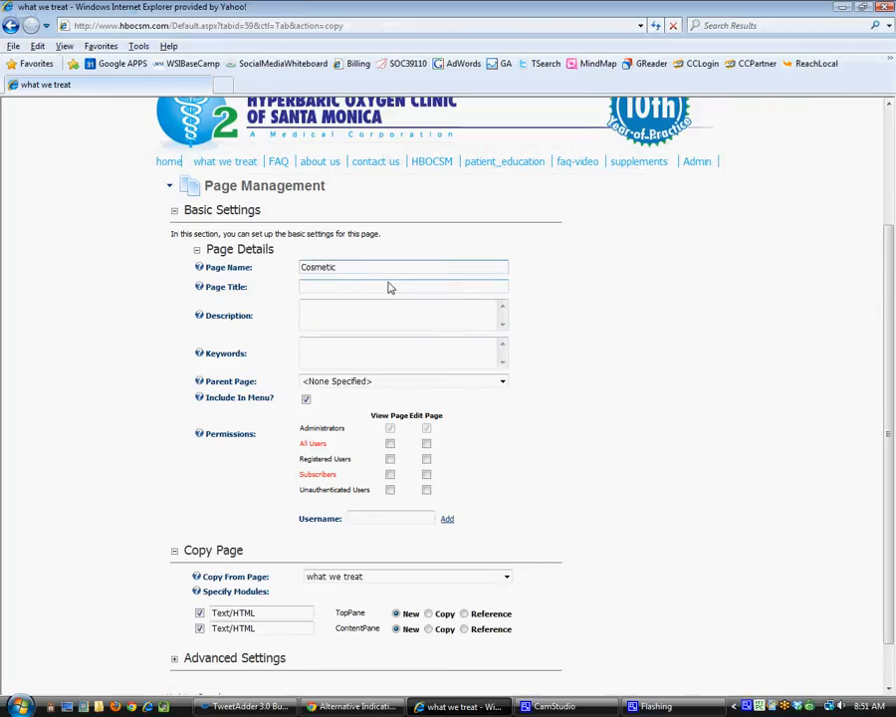
type("_Su")
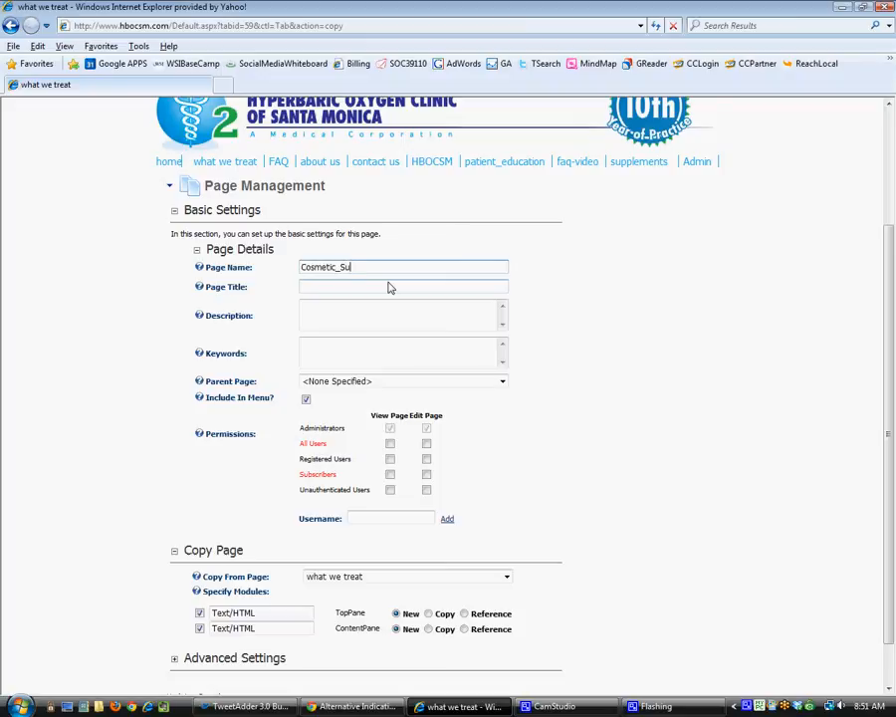
type("rgery")
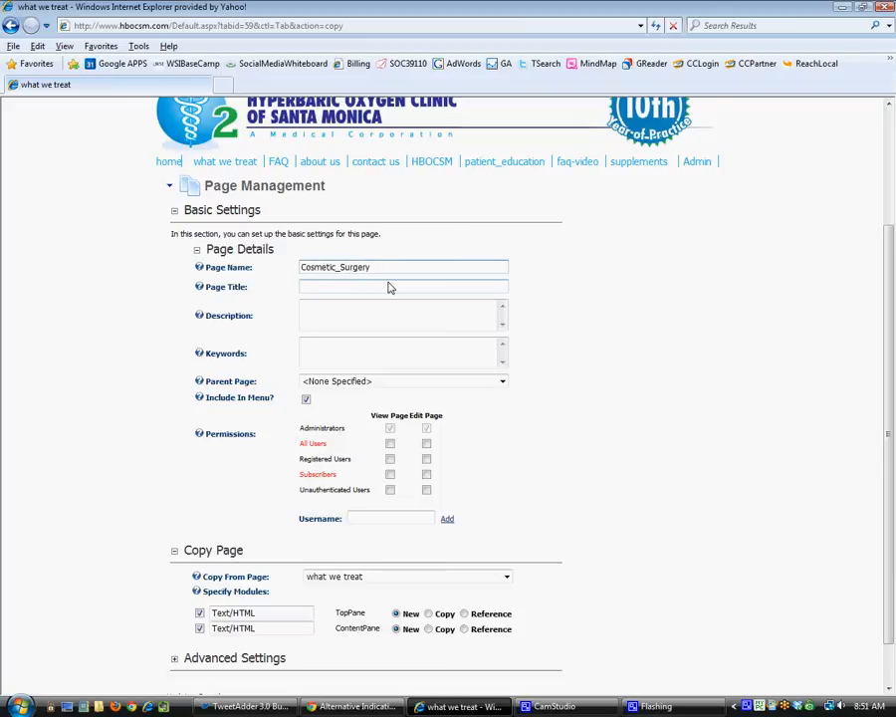
type("_Recovery")
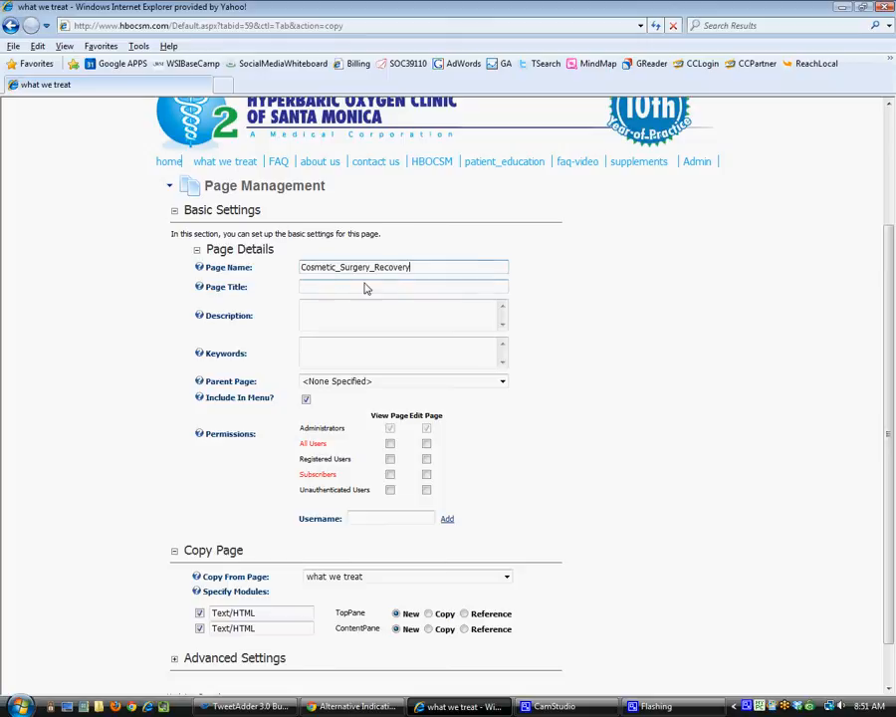
Set the Page Title to Elective Cosmetic Surgery Recovery, removing the Laser or Traditional wording
left_click(403, 287)
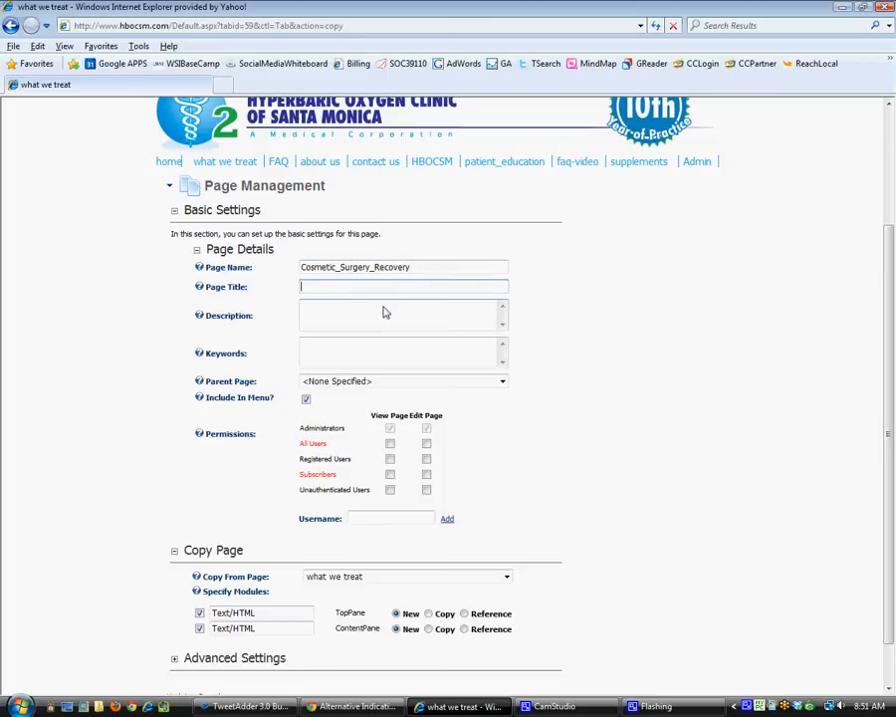
left_click(351, 705)
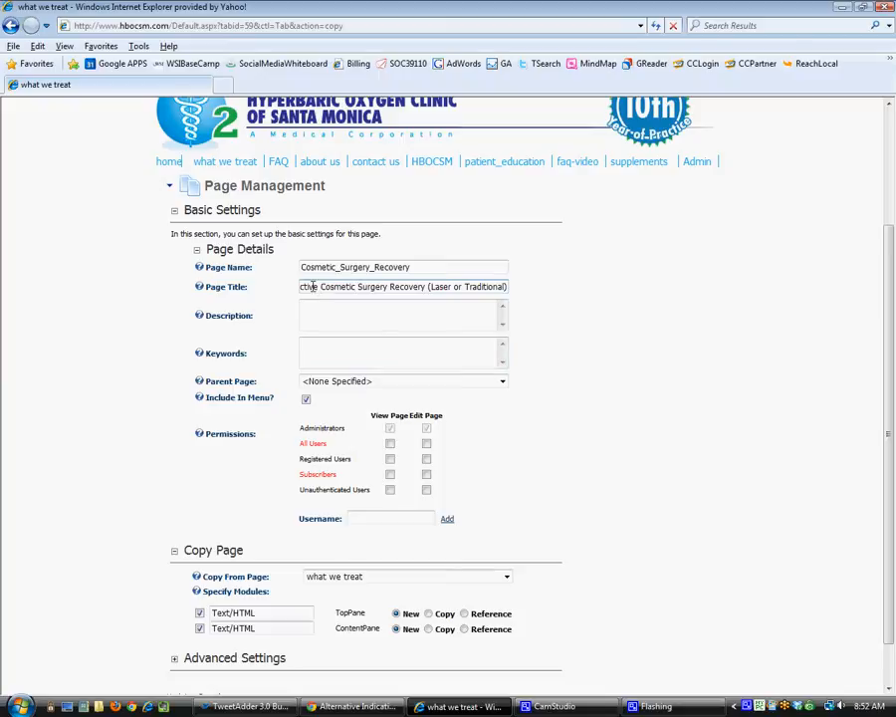
type("Elective")
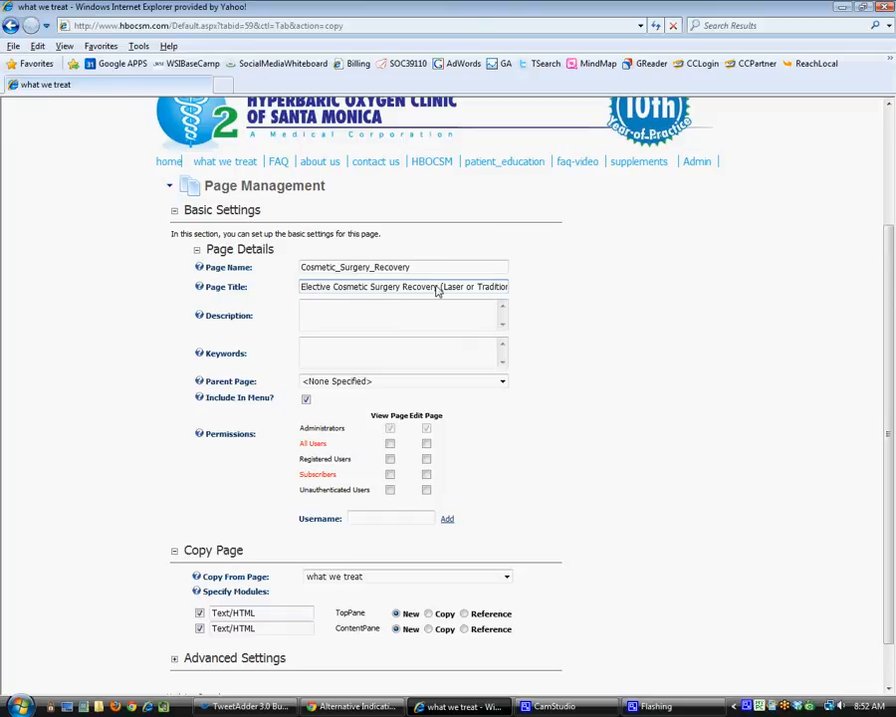
double_click(466, 286)
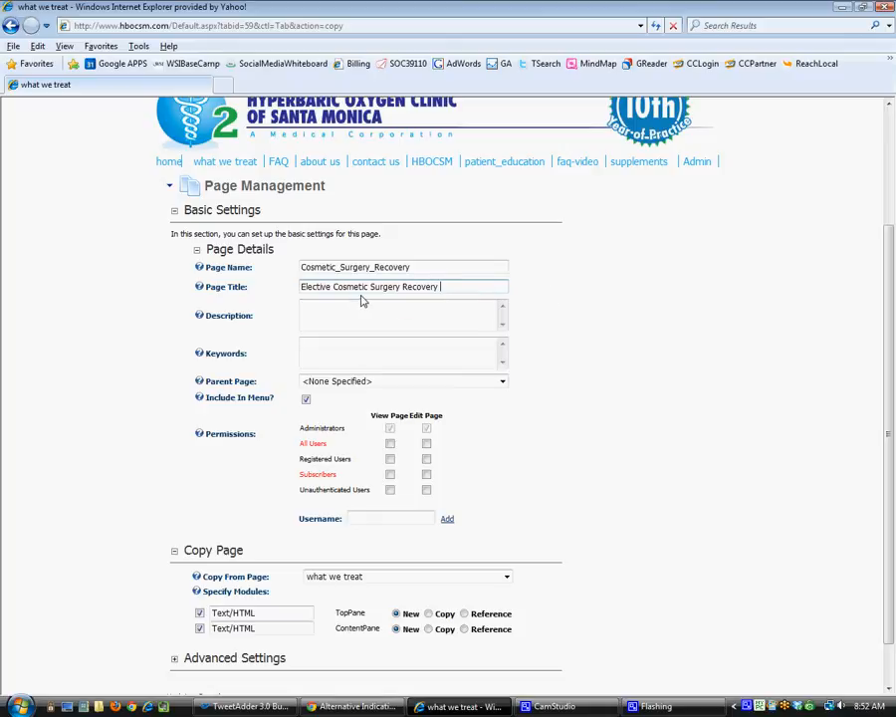
mouse_move(480, 308)
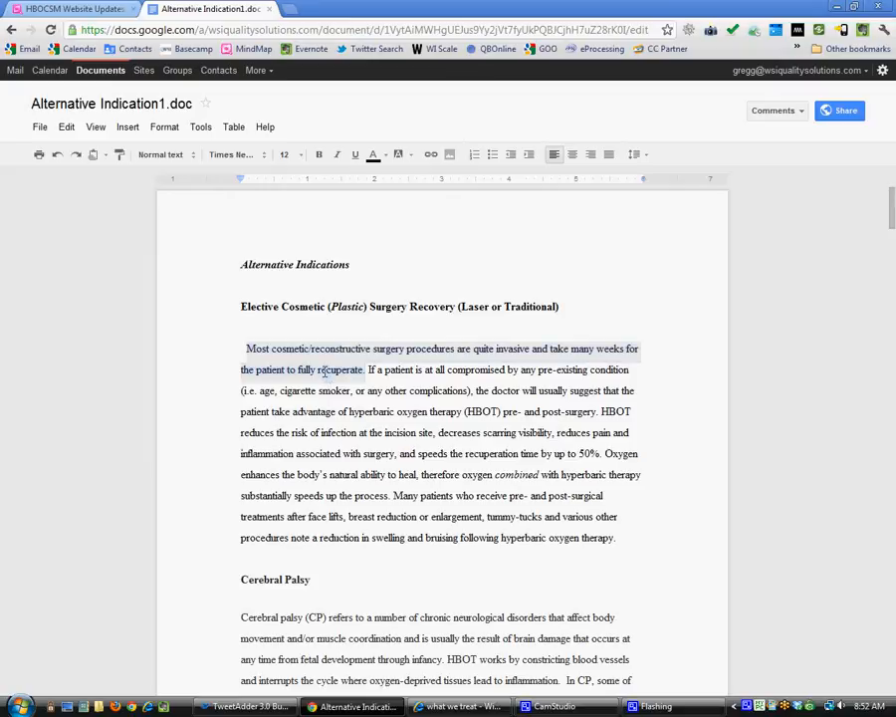
Copy the Google Doc's opening sentence about invasive cosmetic/reconstructive surgery recovery
left_click(458, 707)
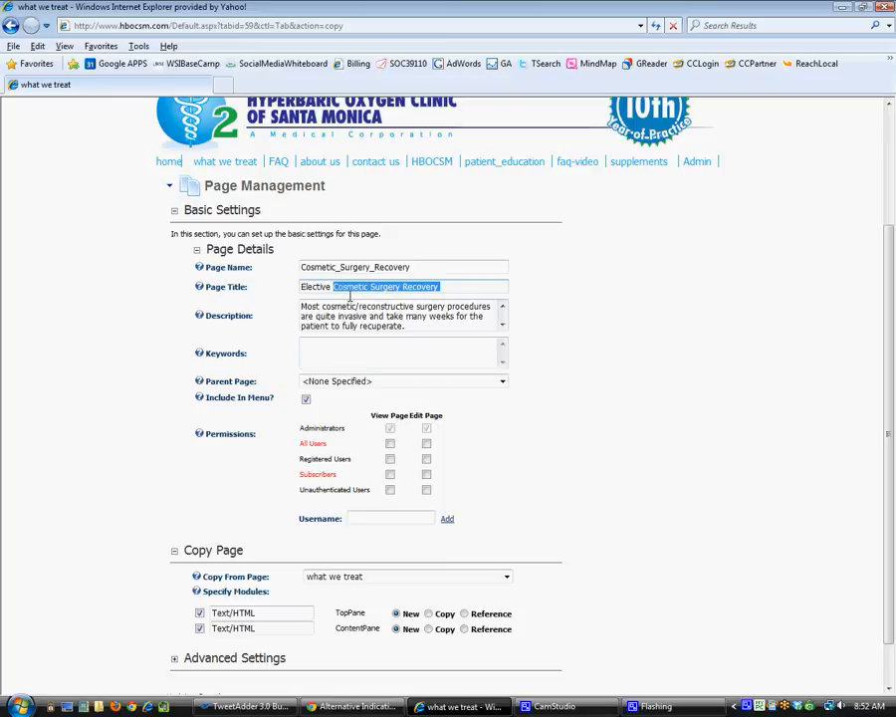
Paste the description, untick Include In Menu, allow All Users to view, and set modules to Copy
right_click(386, 287)
type("HBOT Cosmetic Surgery Recovery")
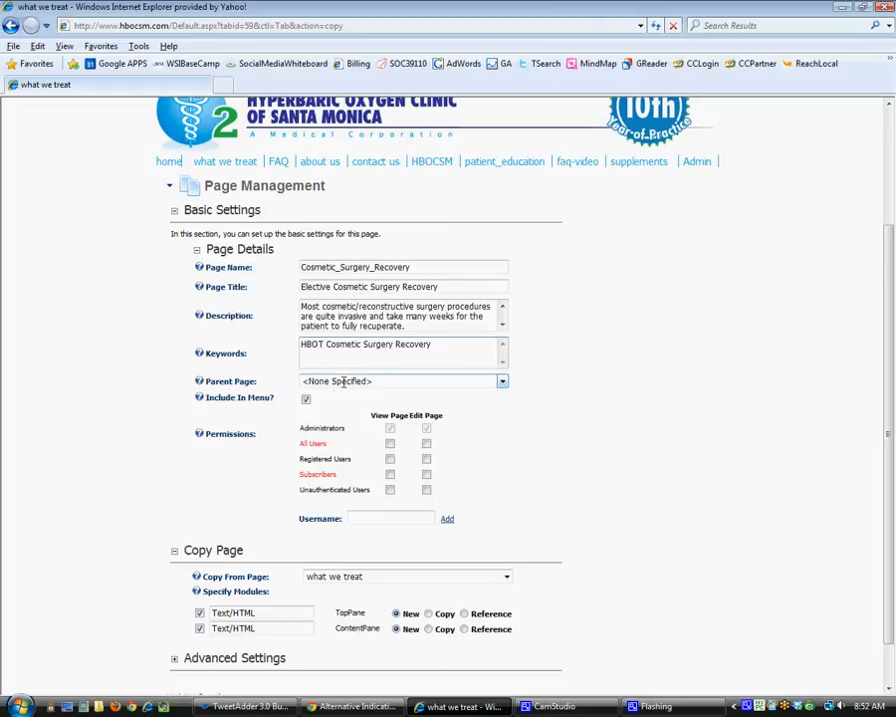
left_click(307, 399)
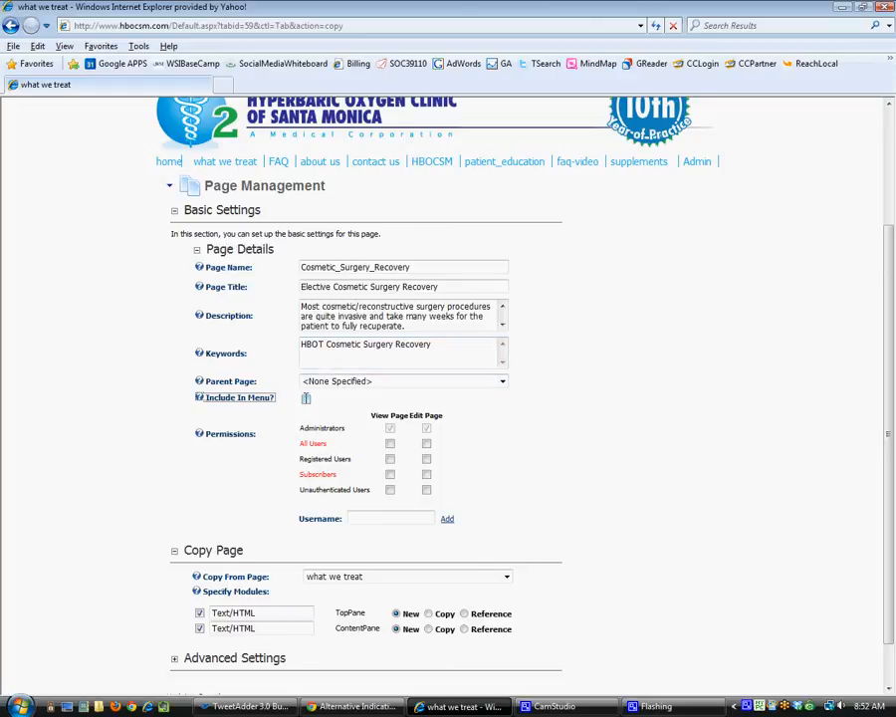
left_click(307, 398)
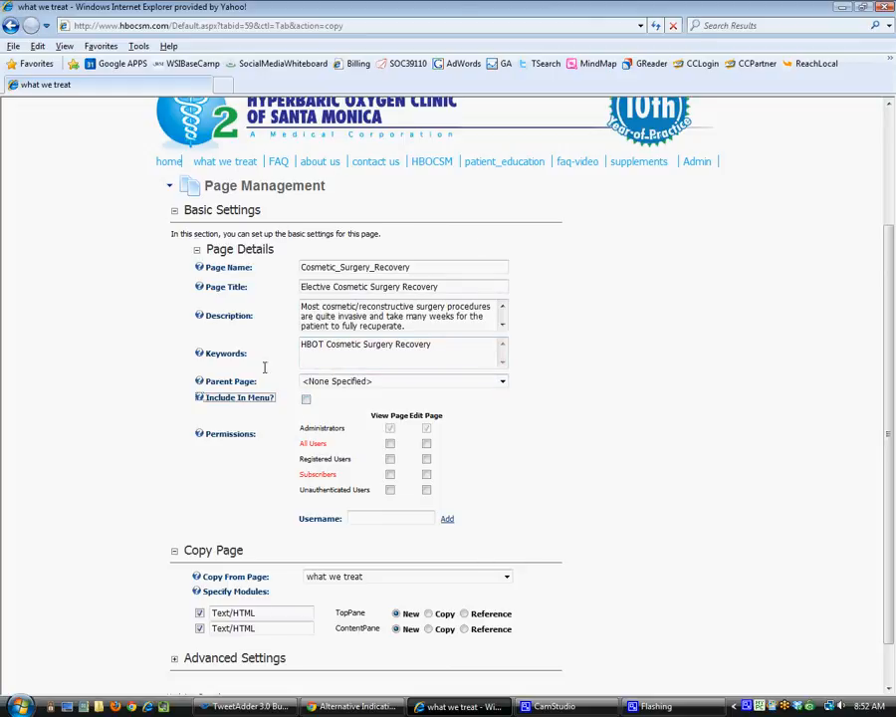
left_click(390, 443)
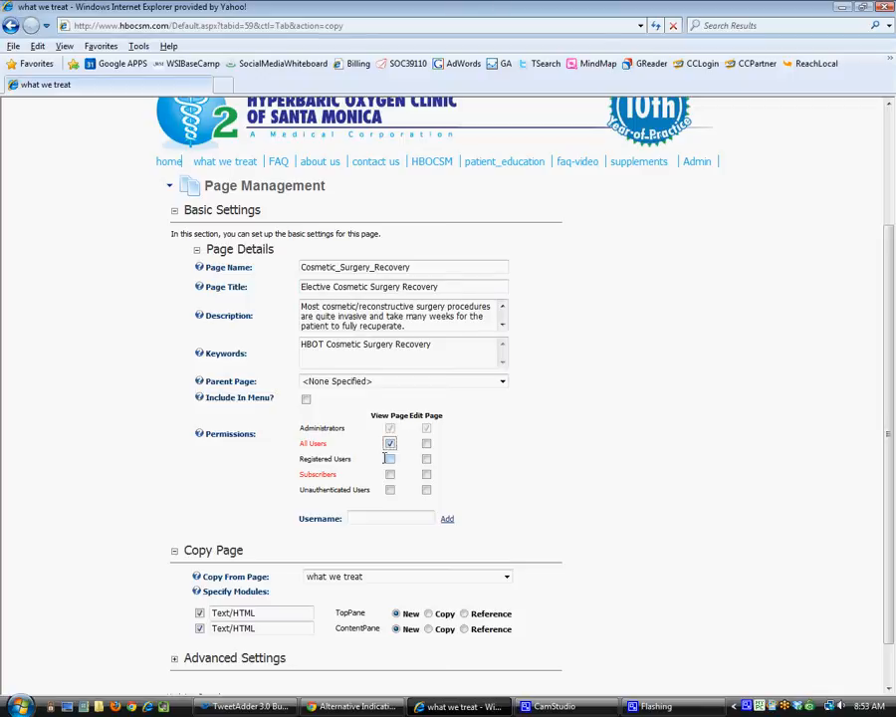
left_click(428, 629)
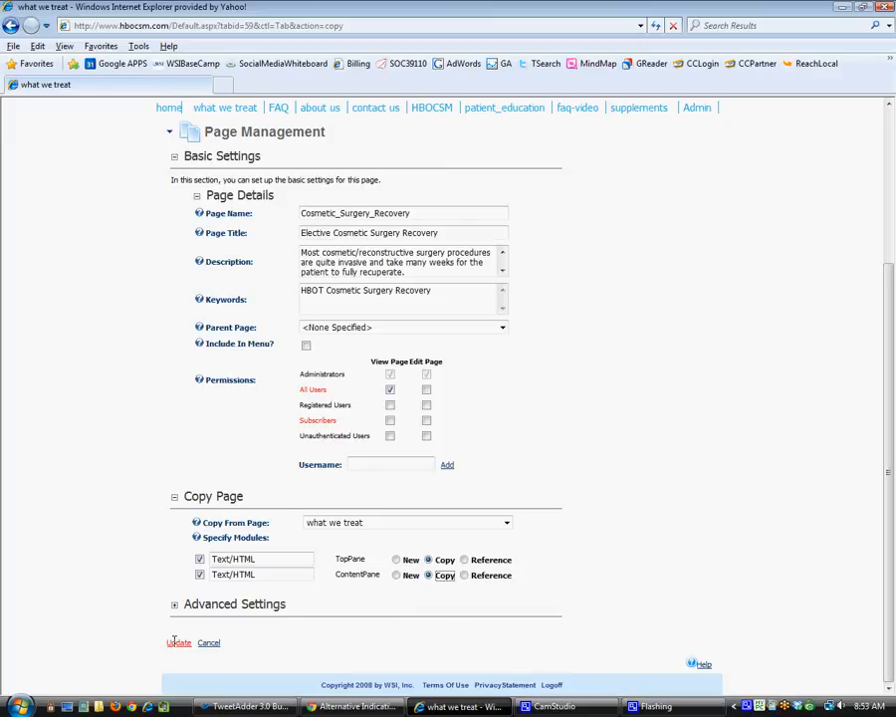
Update Page Management to create the Elective Cosmetic Surgery Recovery page
left_click(180, 641)
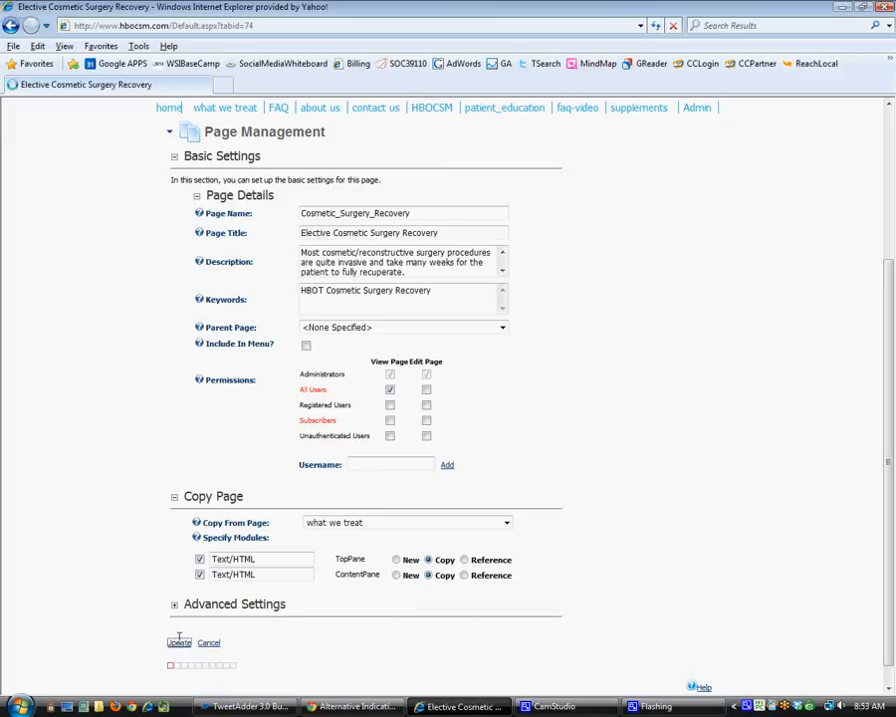
left_click(179, 641)
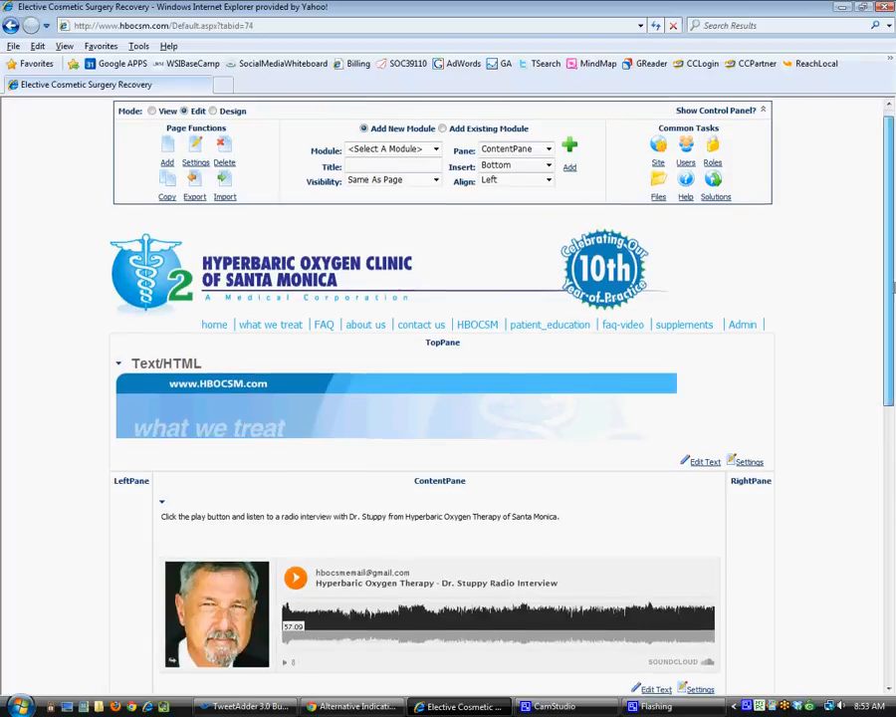
Delete the Dr. Stuppy radio interview module and confirm
scroll("down", 3)
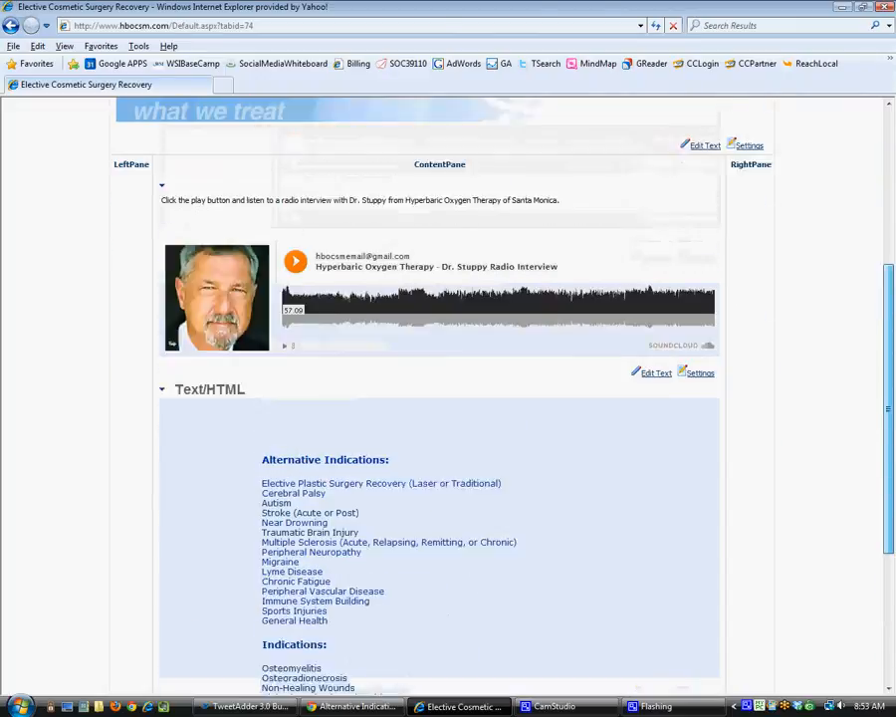
scroll("up", 3)
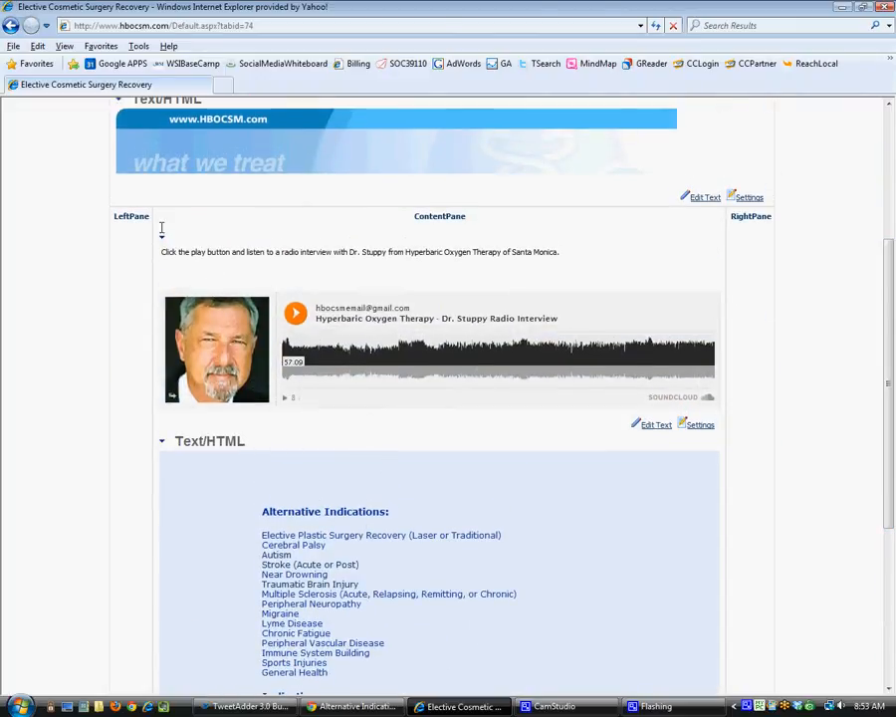
left_click(183, 311)
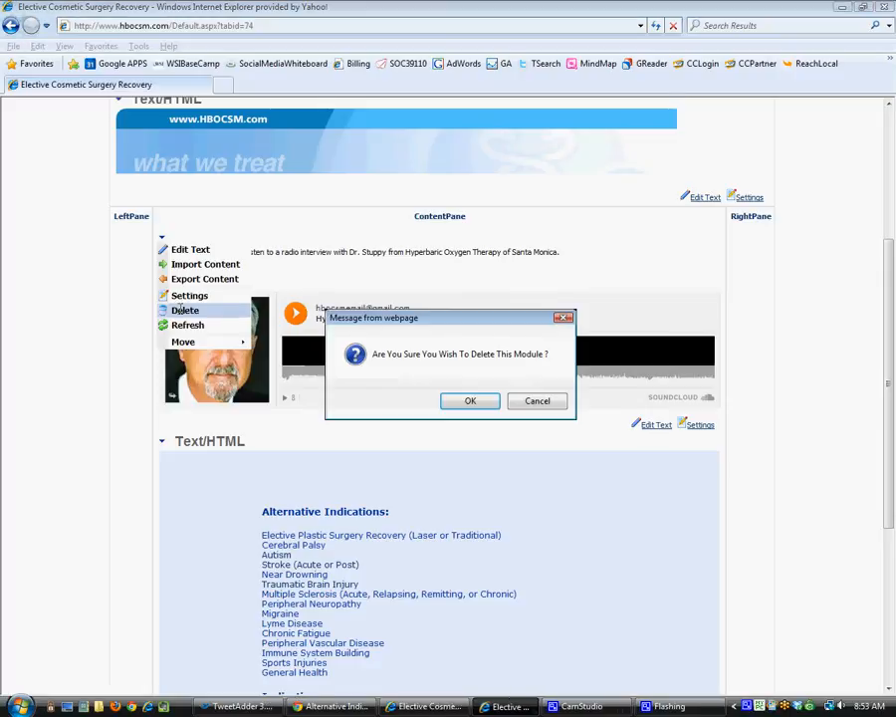
left_click(538, 400)
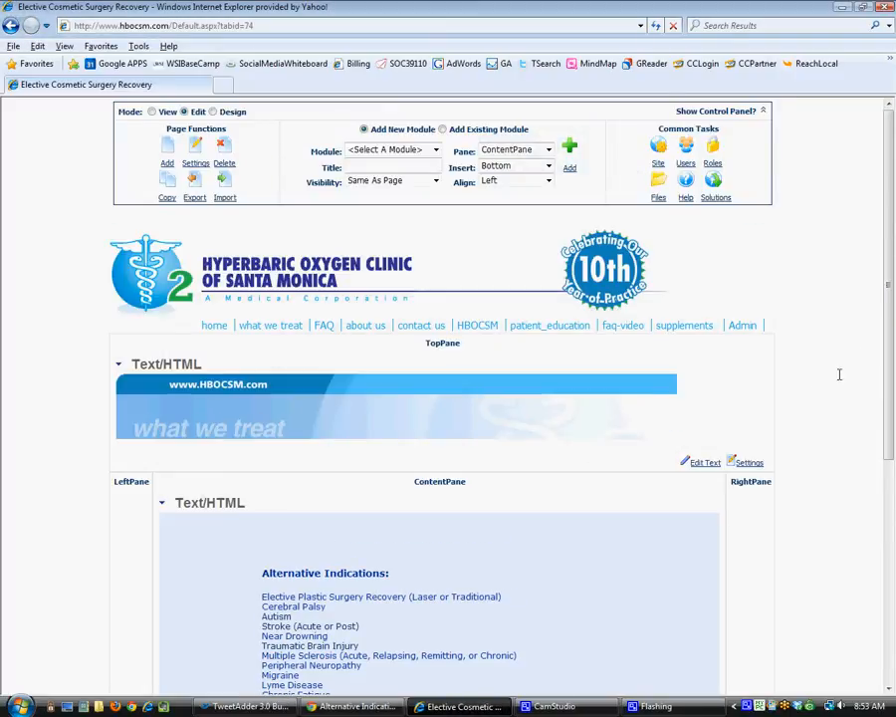
Choose Edit Text on the Alternative Indications Text/HTML module to open its rich text editor
scroll("down", 3)
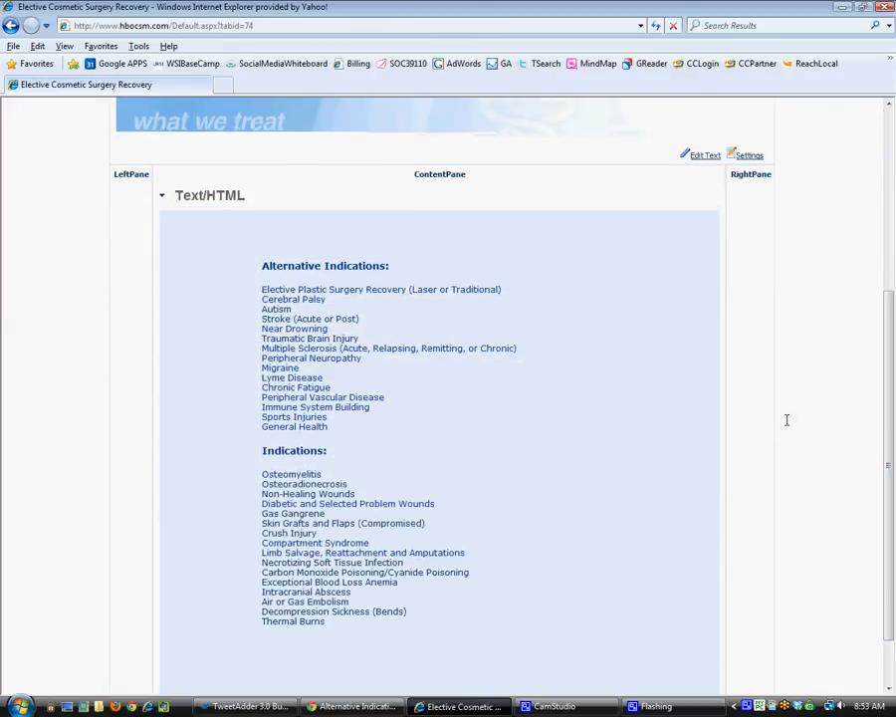
left_click(163, 195)
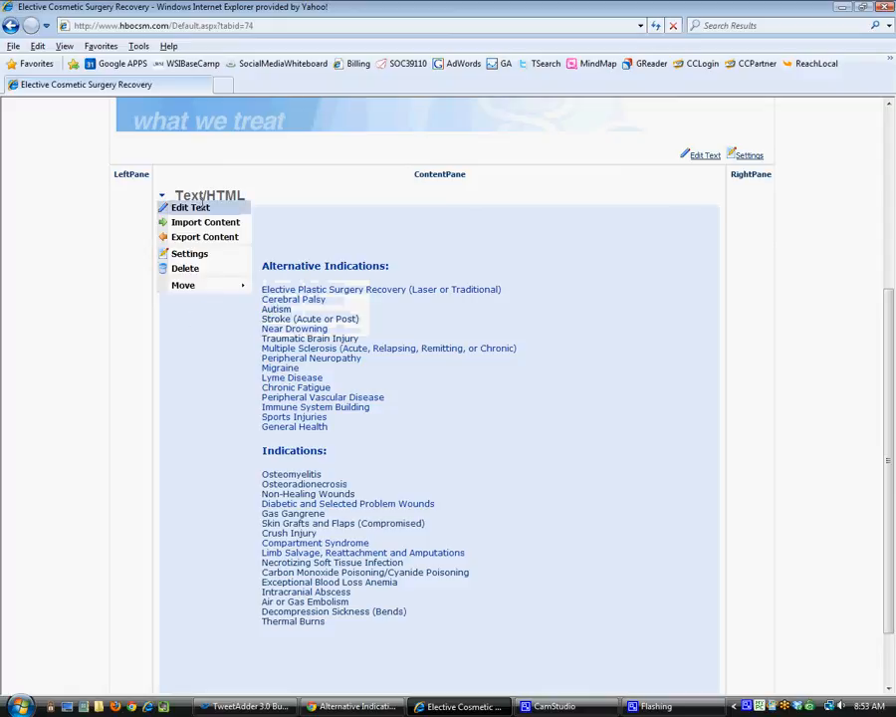
scroll("down", 3)
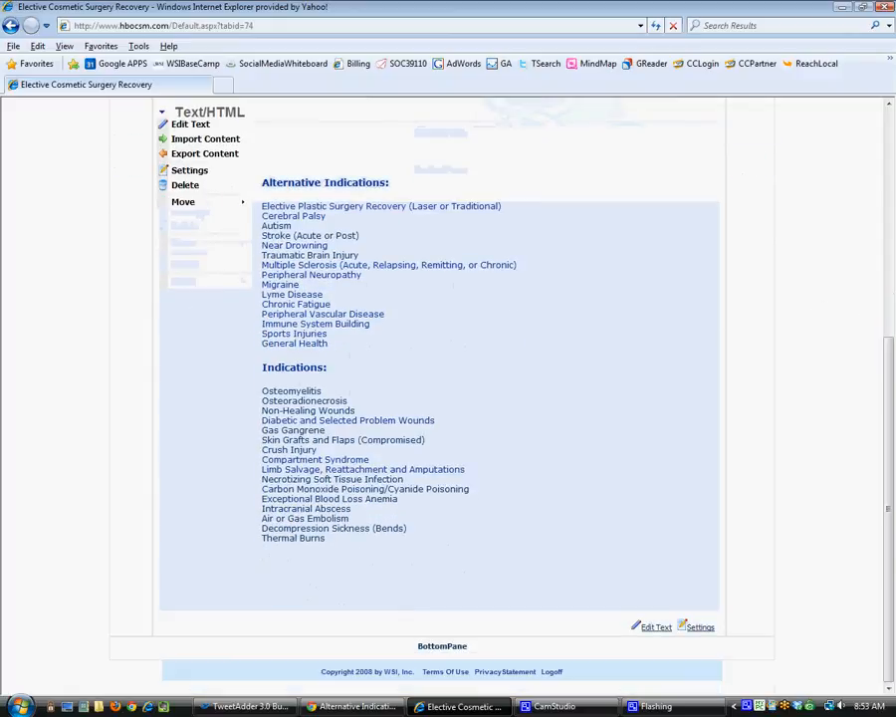
scroll("up", 3)
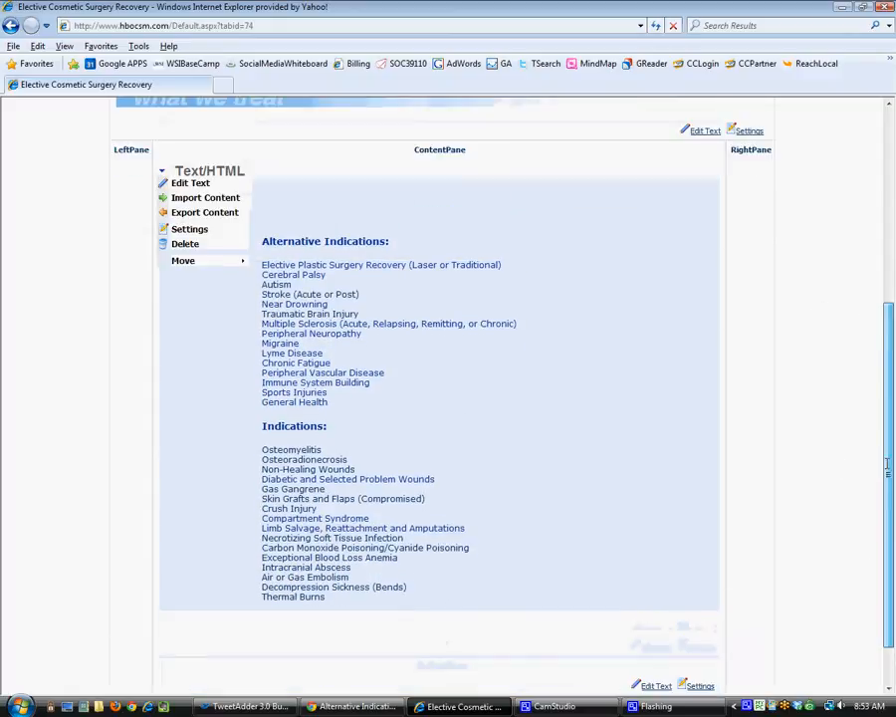
scroll("up", 3)
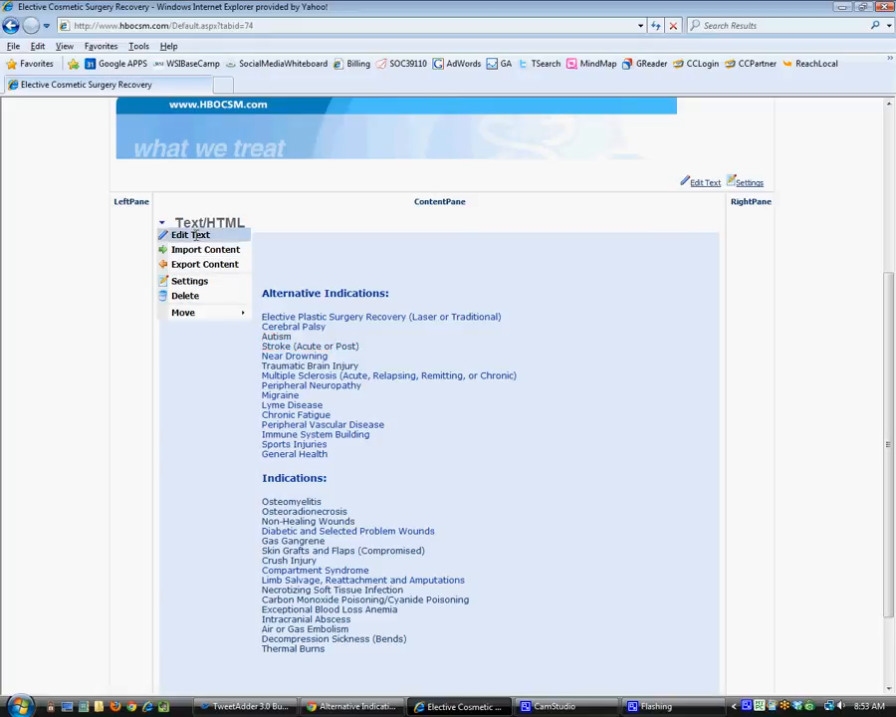
left_click(191, 235)
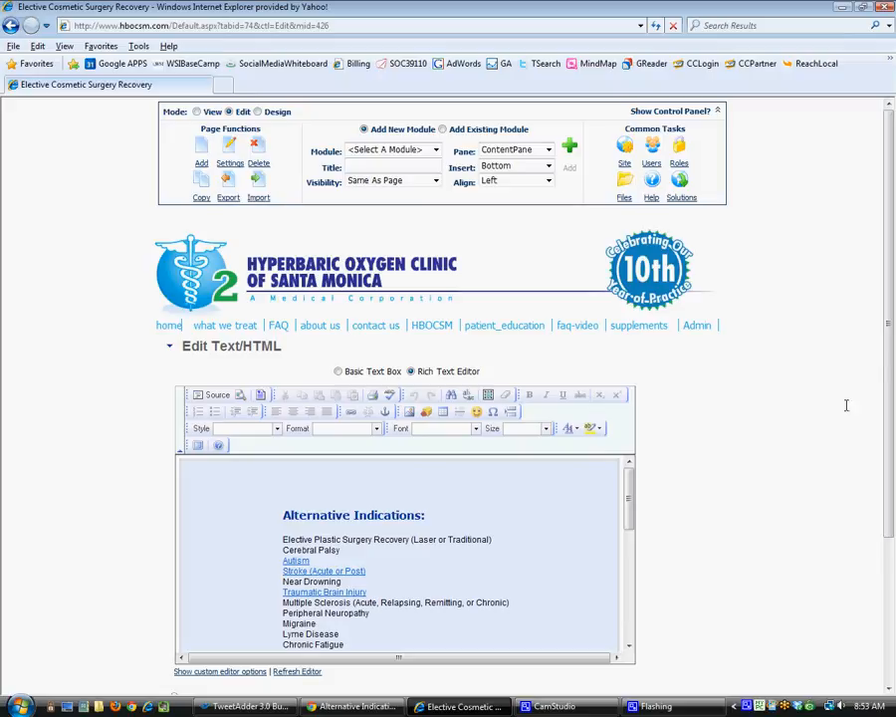
Select and clear the old indications list, then paste, triggering the clipboard-access prompt
scroll("down", 3)
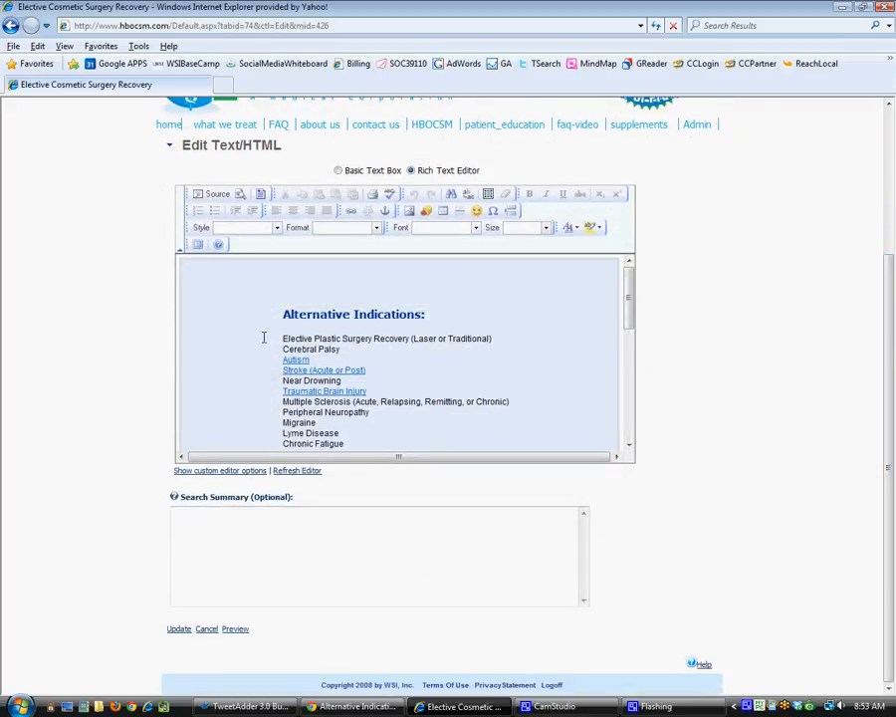
left_click_drag(283, 338, 374, 410)
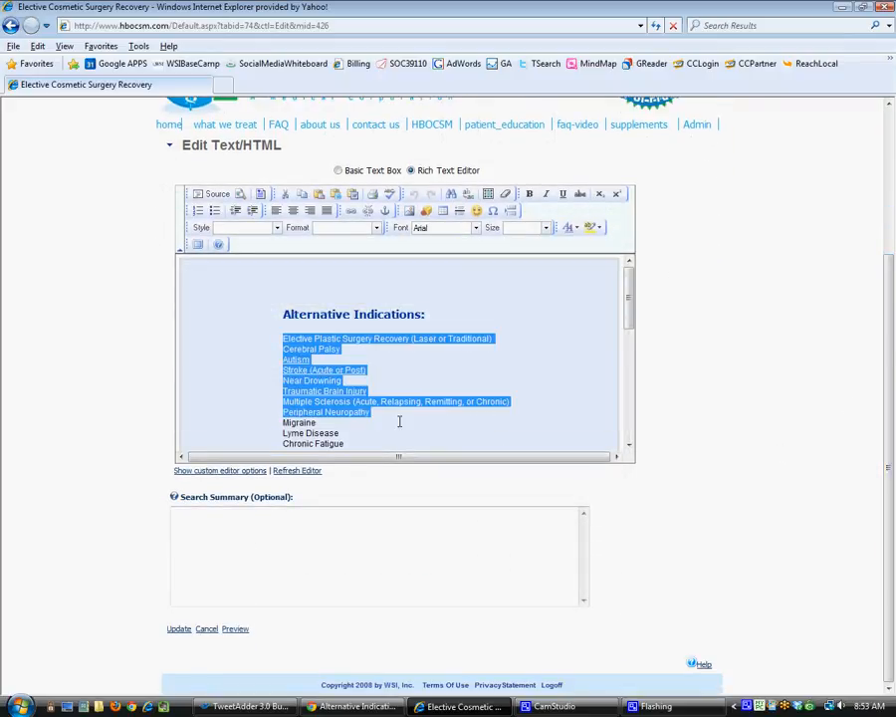
scroll("down", 3)
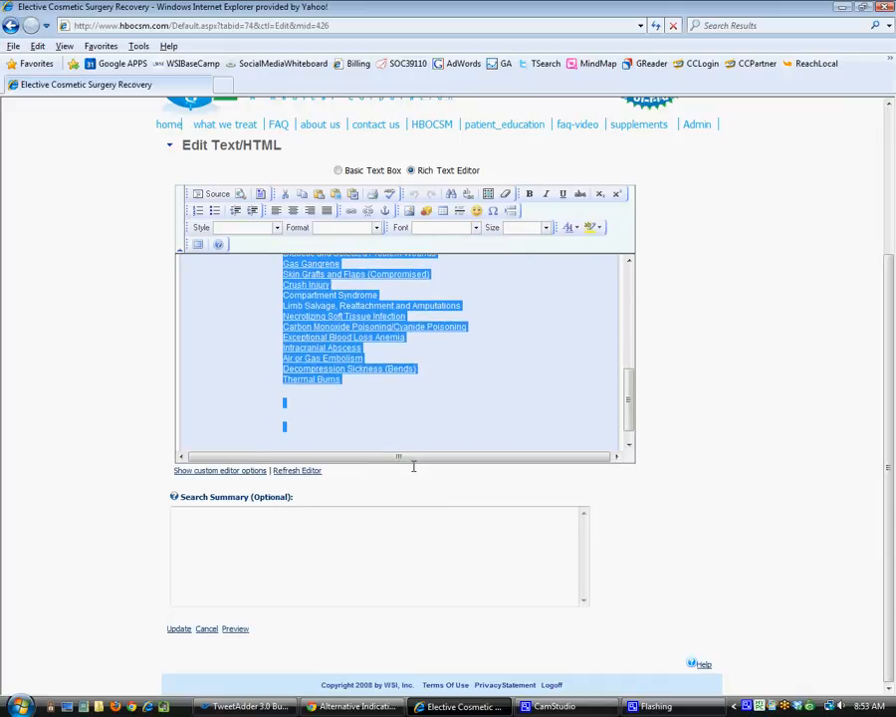
scroll("down", 3)
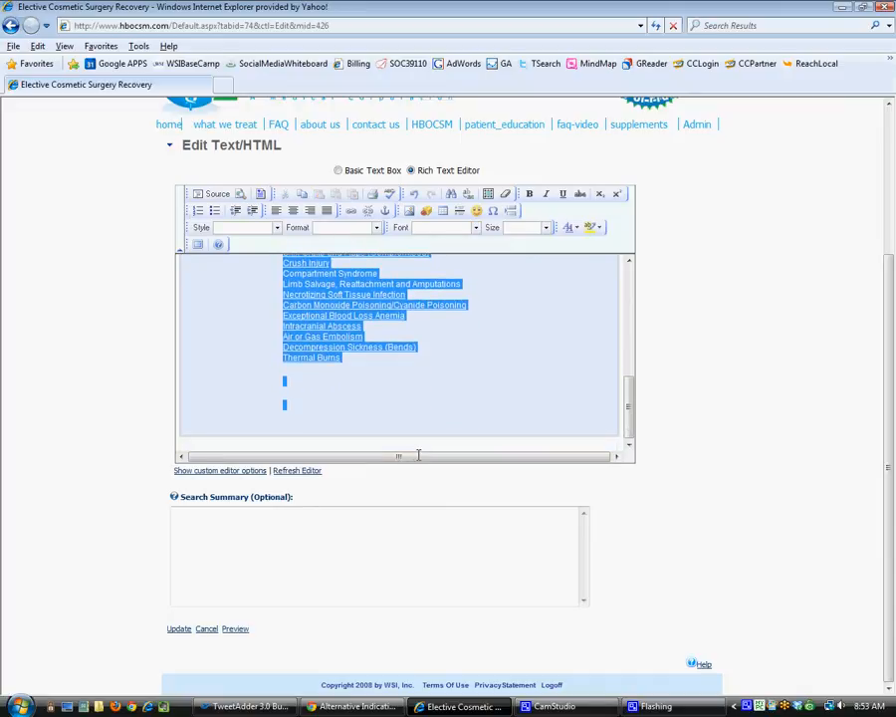
scroll("up", 3)
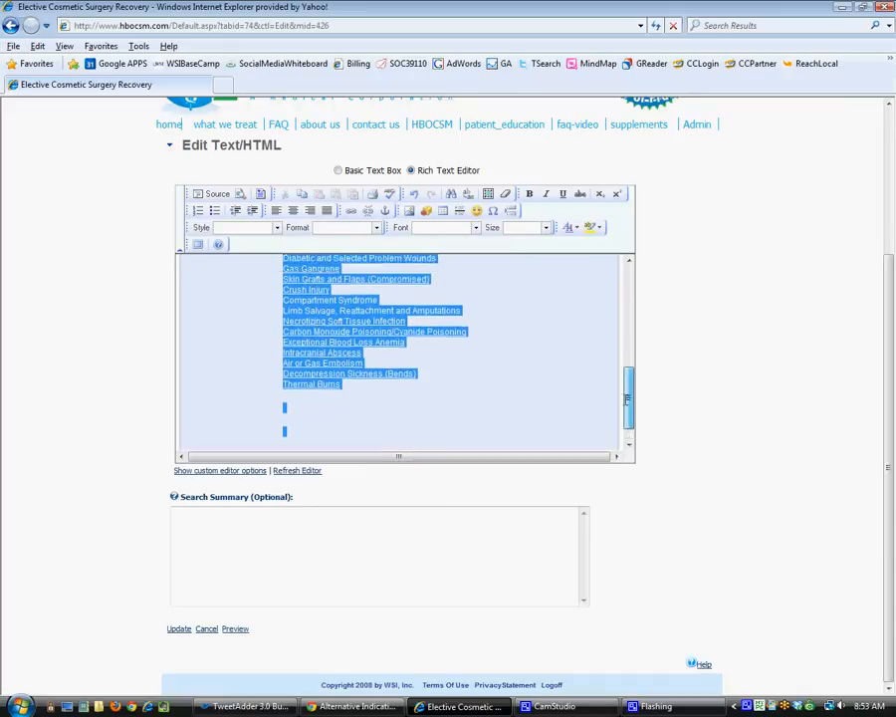
scroll("up", 3)
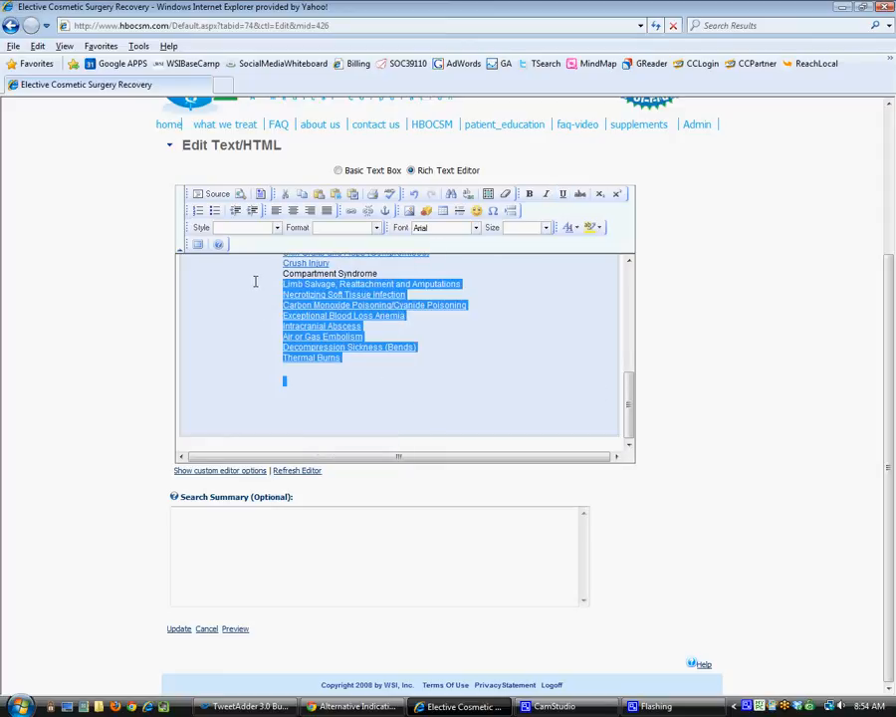
scroll("up", 3)
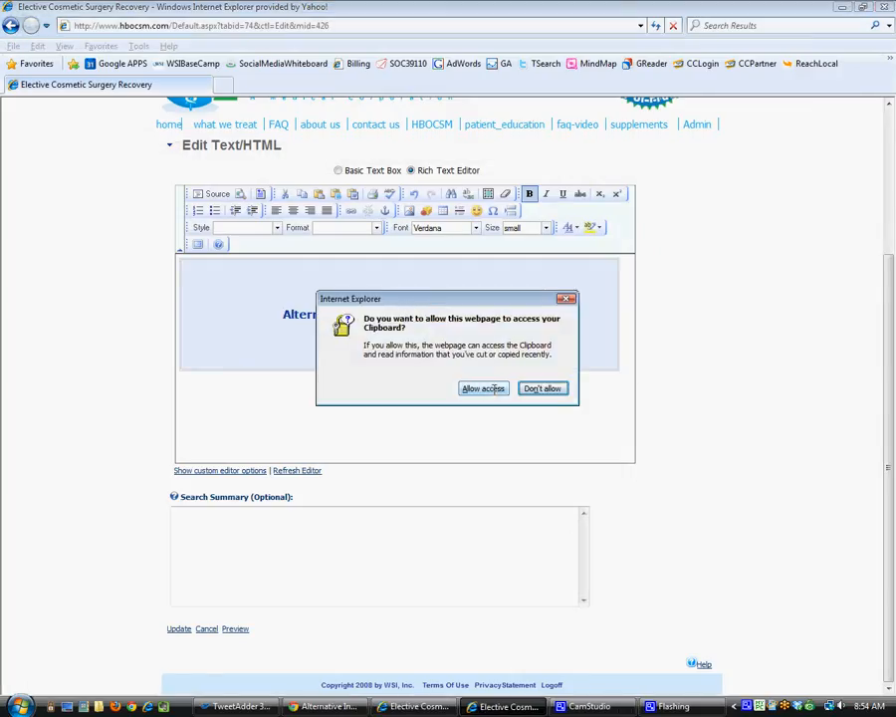
Allow clipboard access and paste the recovery heading's paragraph into the page text
left_click(482, 388)
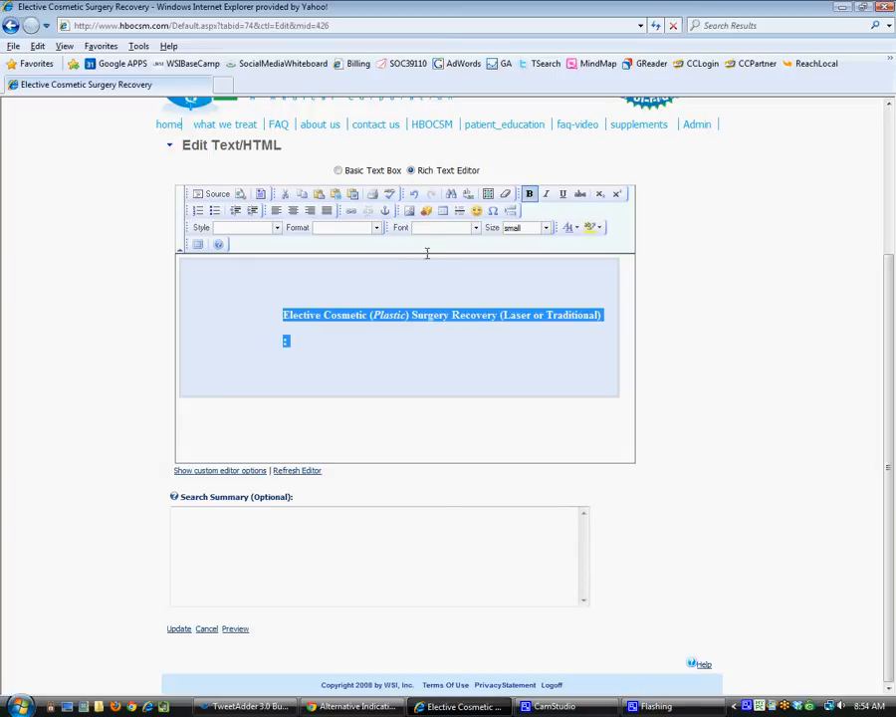
mouse_move(274, 211)
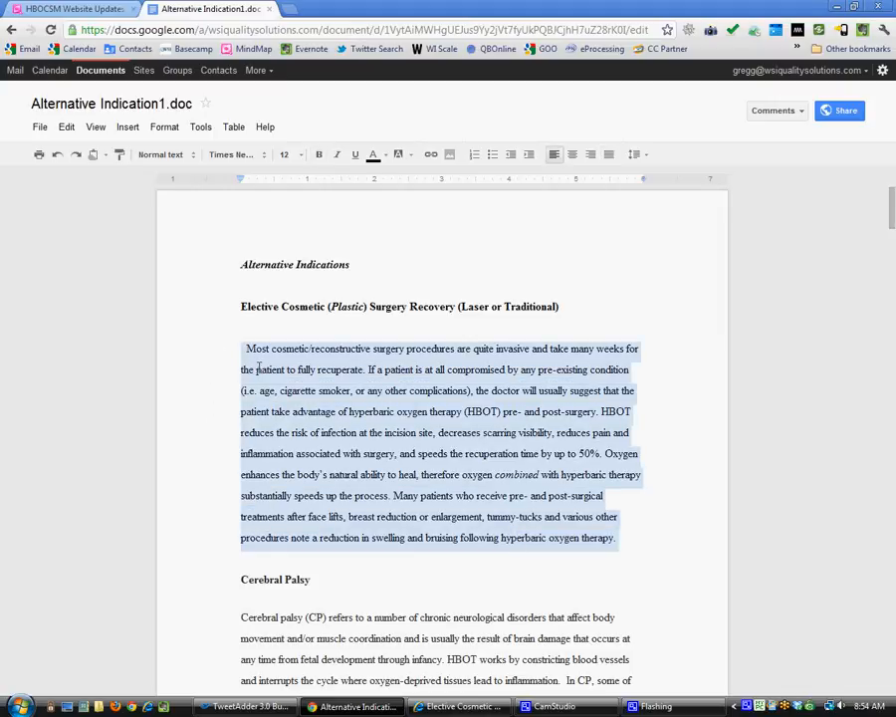
left_click(458, 707)
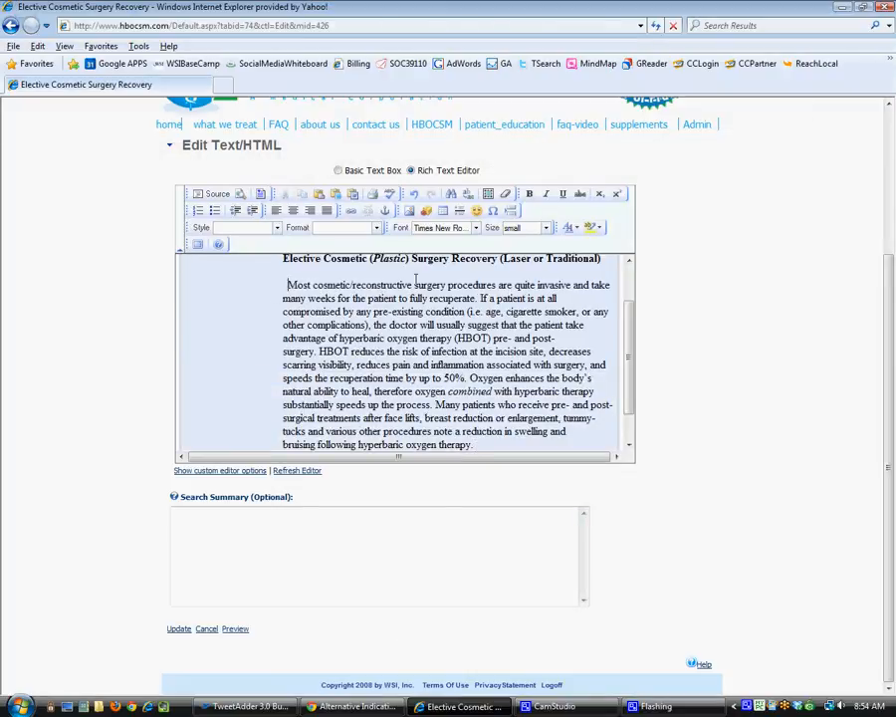
Update the Text/HTML module so the page shows the heading and recovery paragraph
scroll("up", 3)
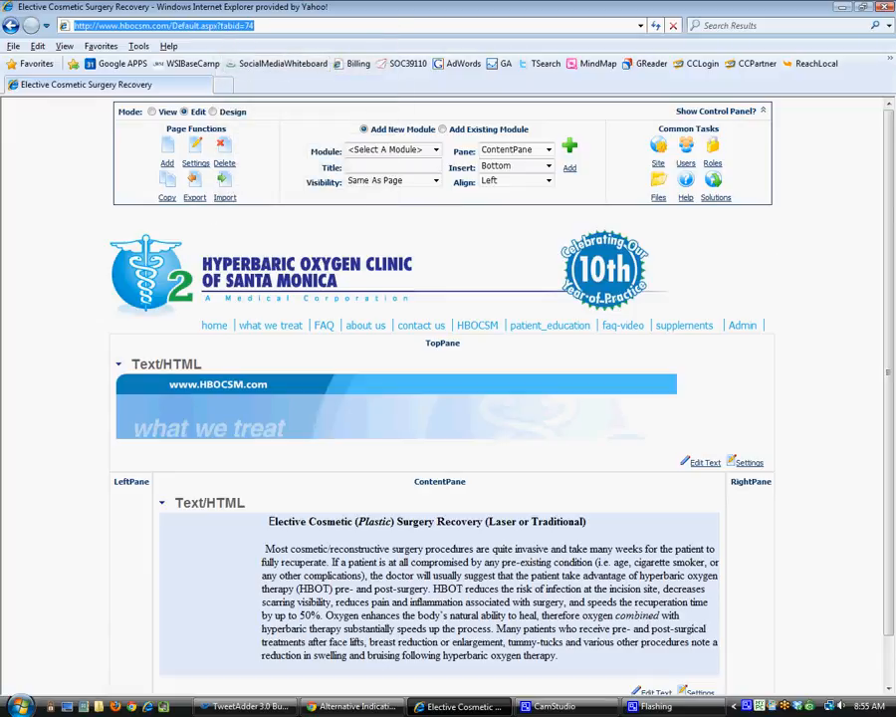
Load the new recovery page's URL in Chrome to see the published content
scroll("down", 3)
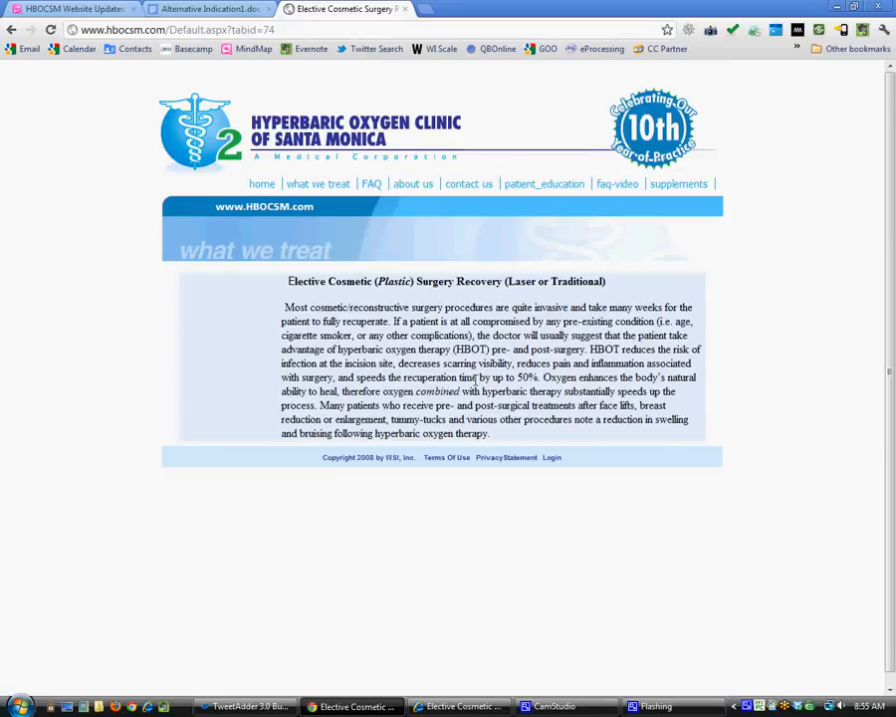
mouse_move(209, 8)
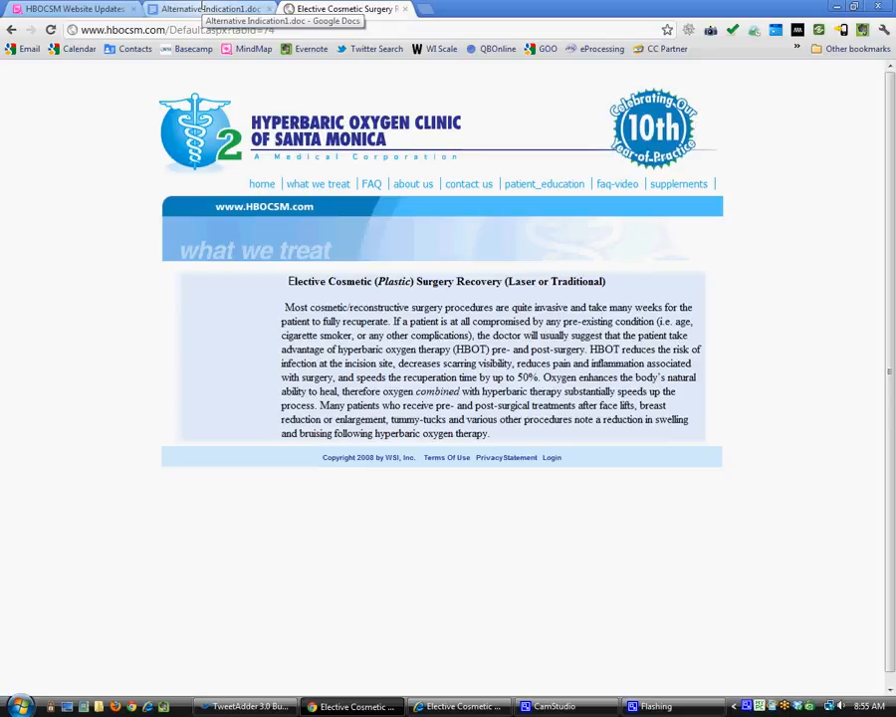
left_click(209, 7)
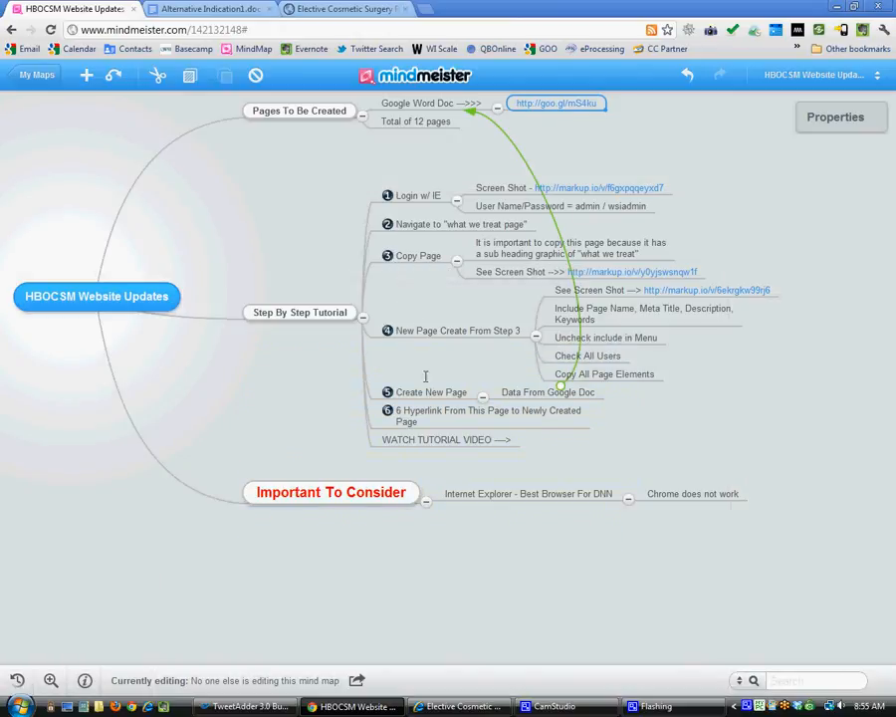
mouse_move(446, 420)
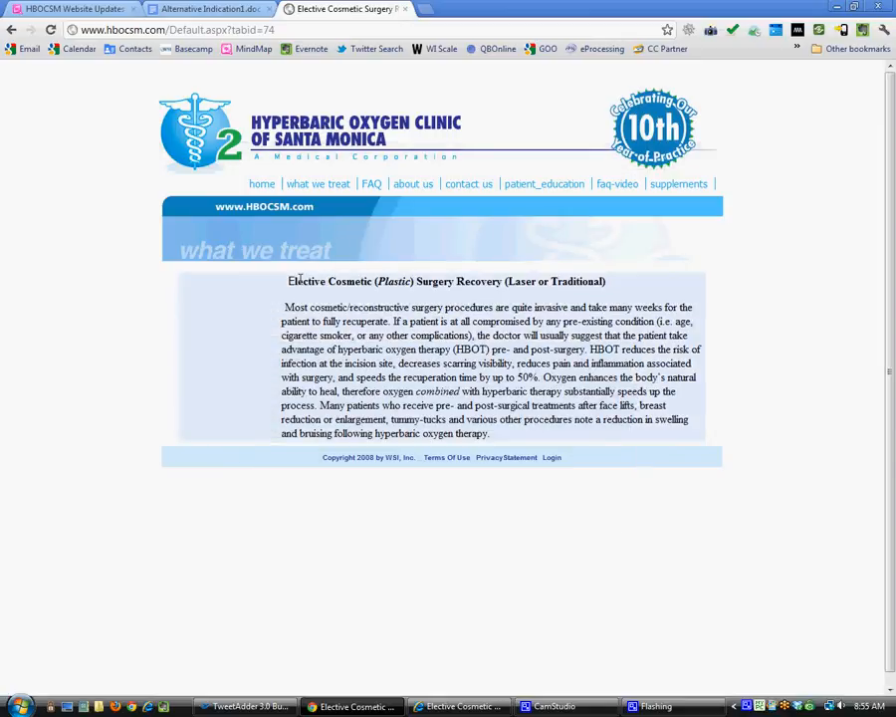
Copy the recovery page URL from What We Treat and return to Internet Explorer's edit session
left_click(319, 183)
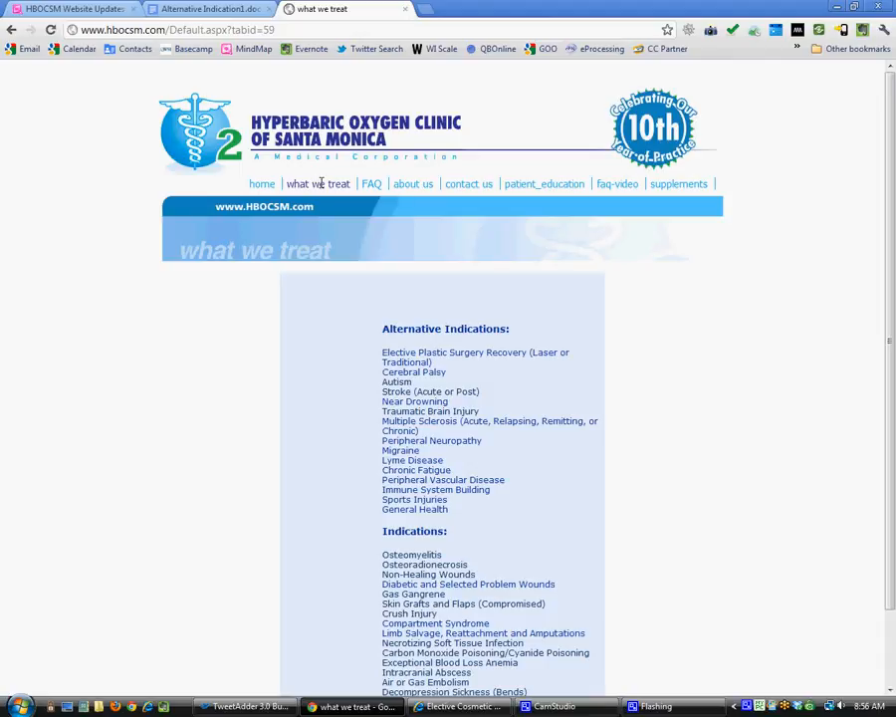
mouse_move(414, 355)
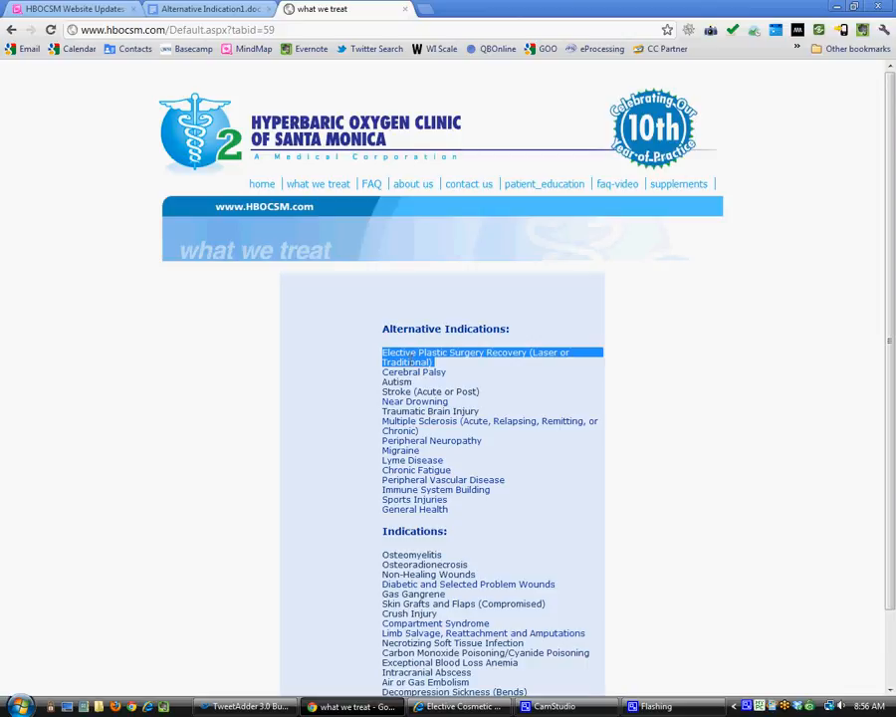
mouse_move(326, 188)
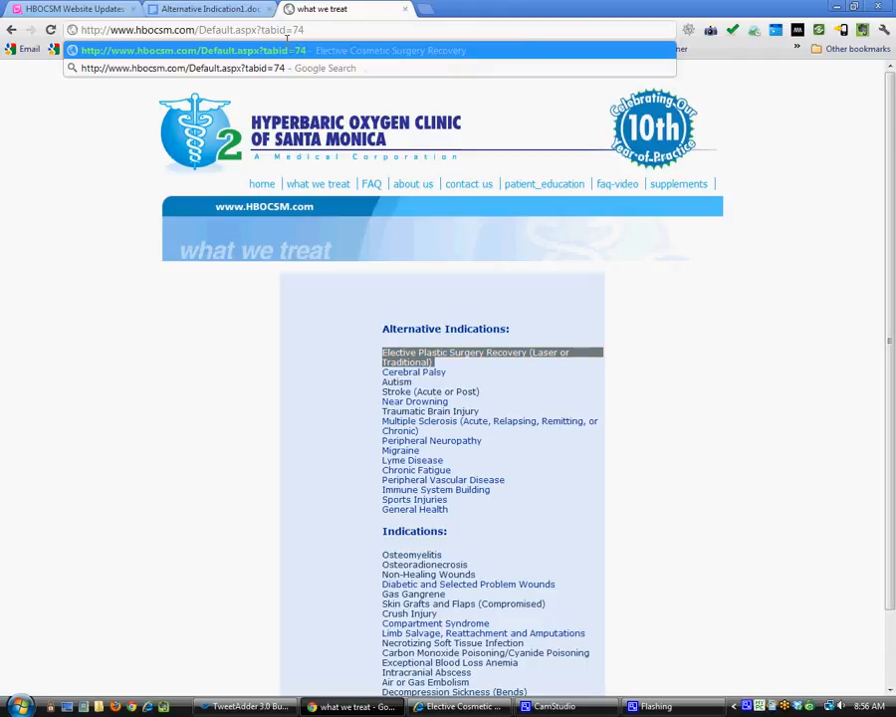
left_click(207, 8)
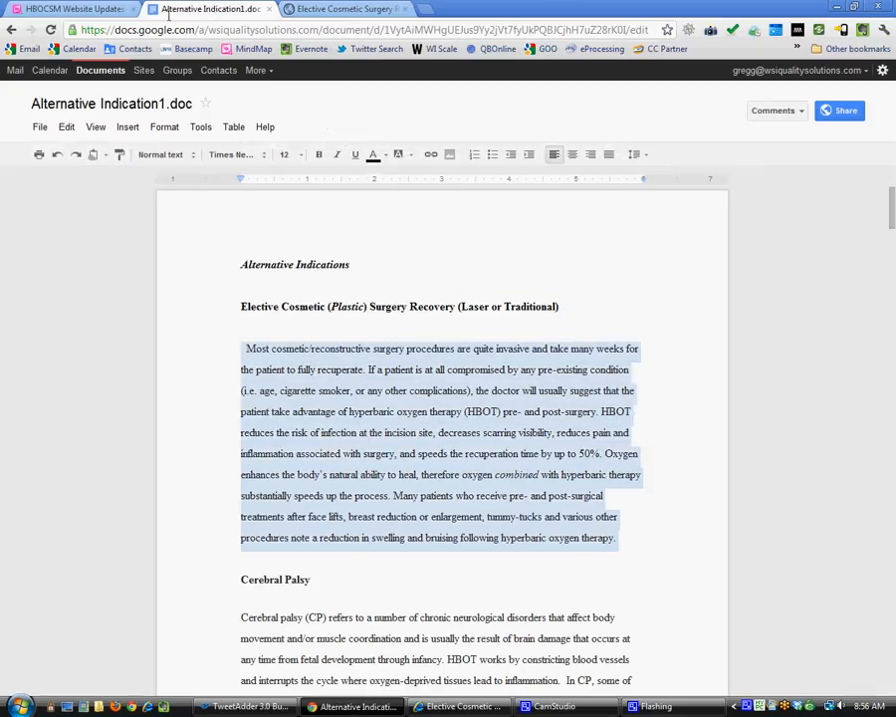
left_click(76, 8)
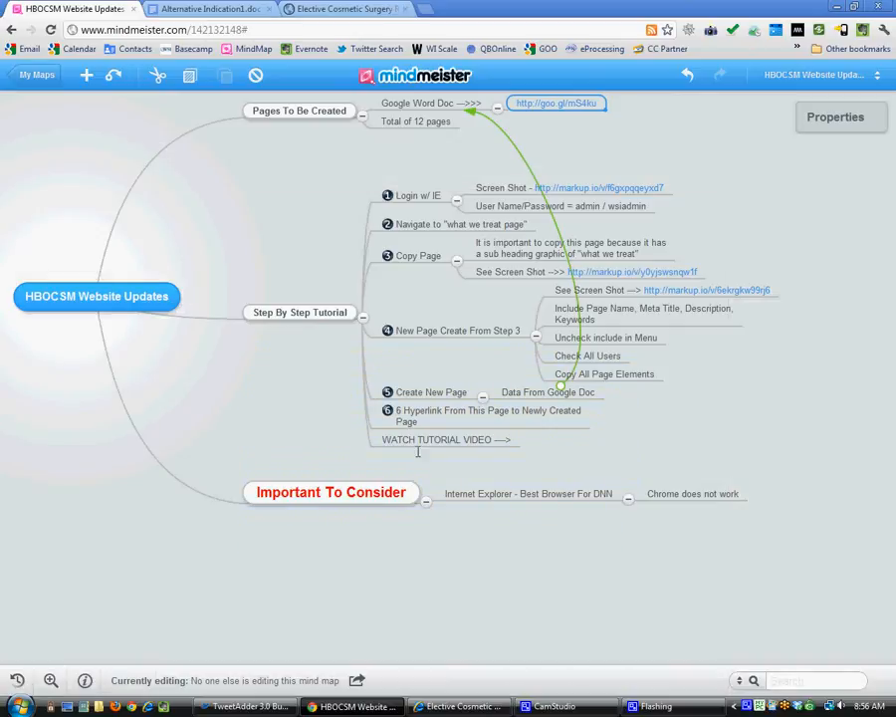
left_click(458, 706)
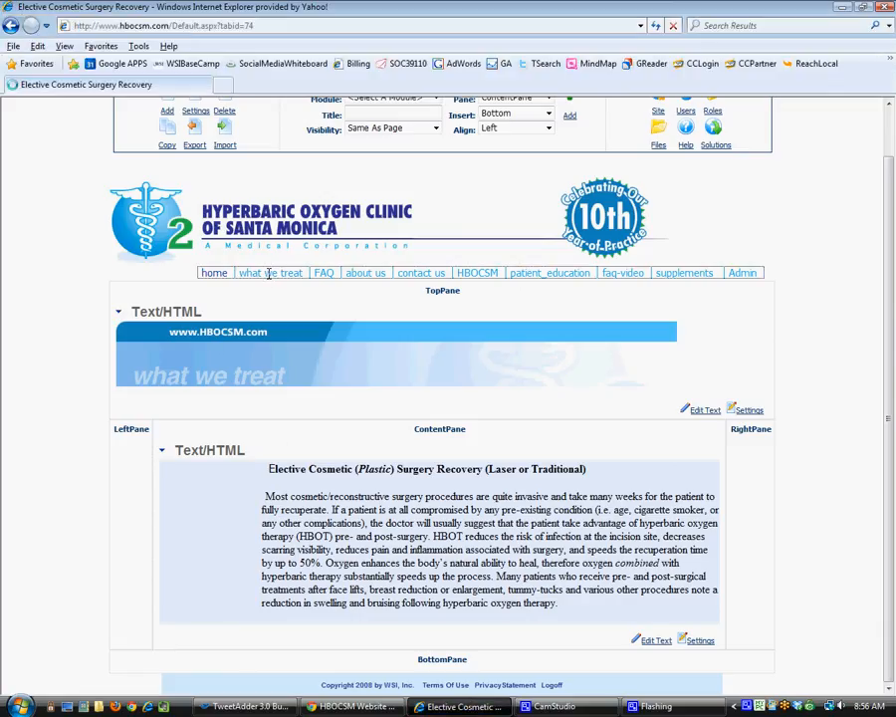
Hyperlink the 'Elective Plastic Surgery Recovery' list item to the pasted recovery page address
left_click(271, 273)
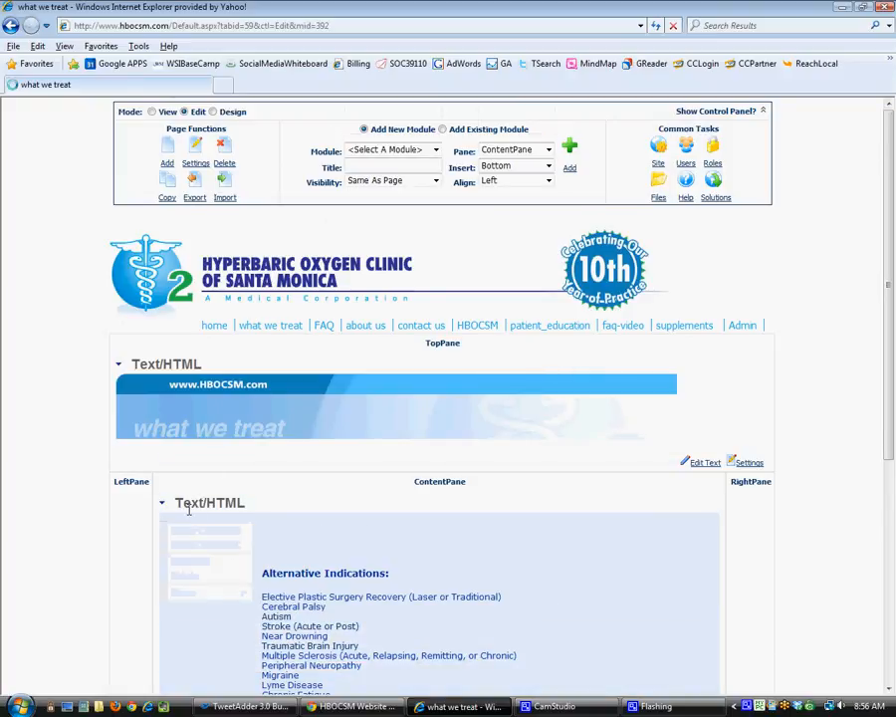
left_click(704, 462)
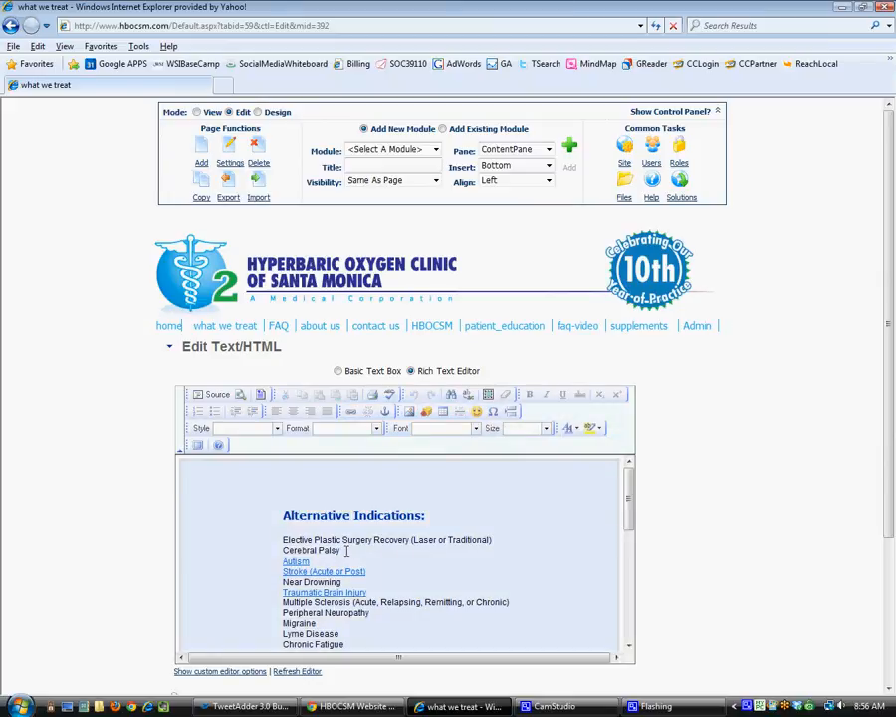
left_click_drag(282, 538, 339, 550)
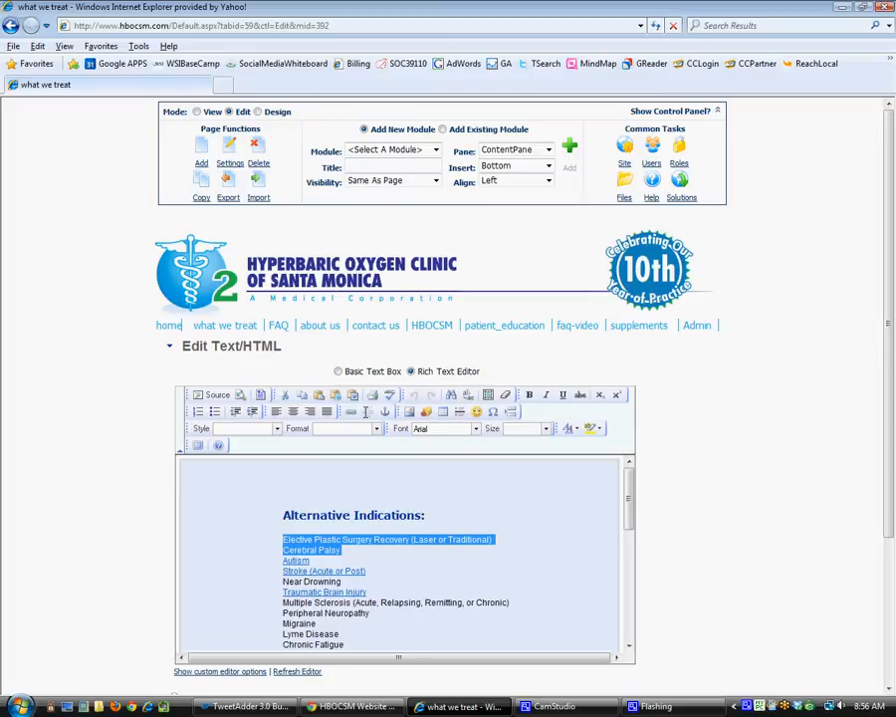
left_click(350, 394)
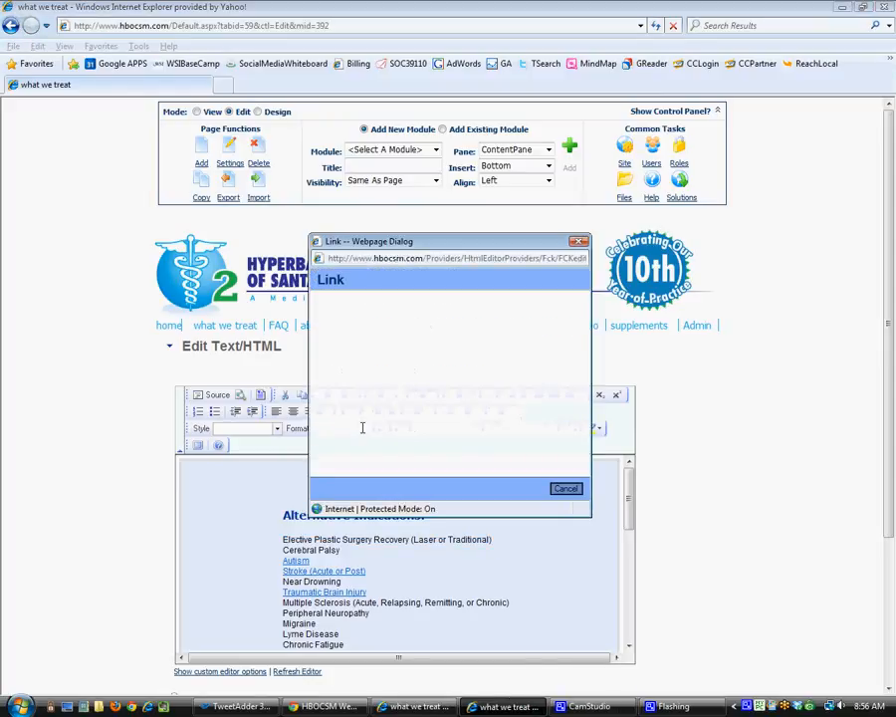
right_click(478, 368)
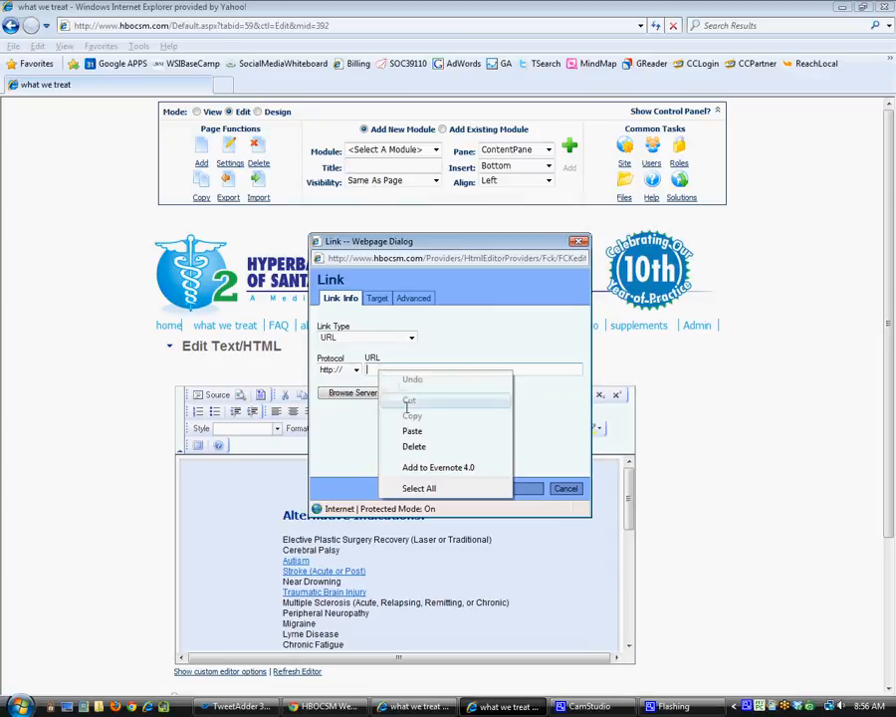
left_click(412, 431)
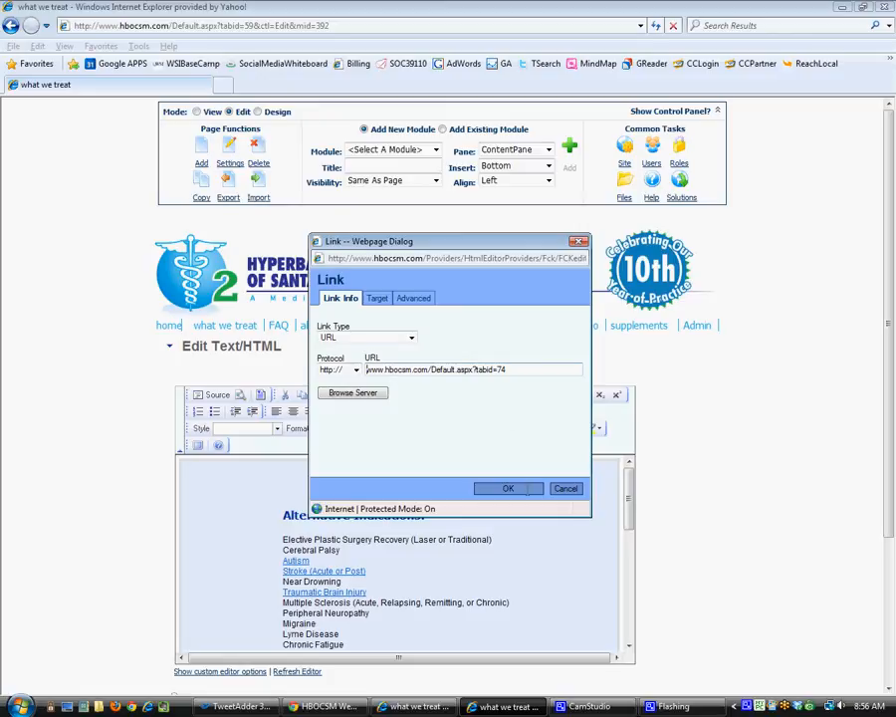
left_click(508, 488)
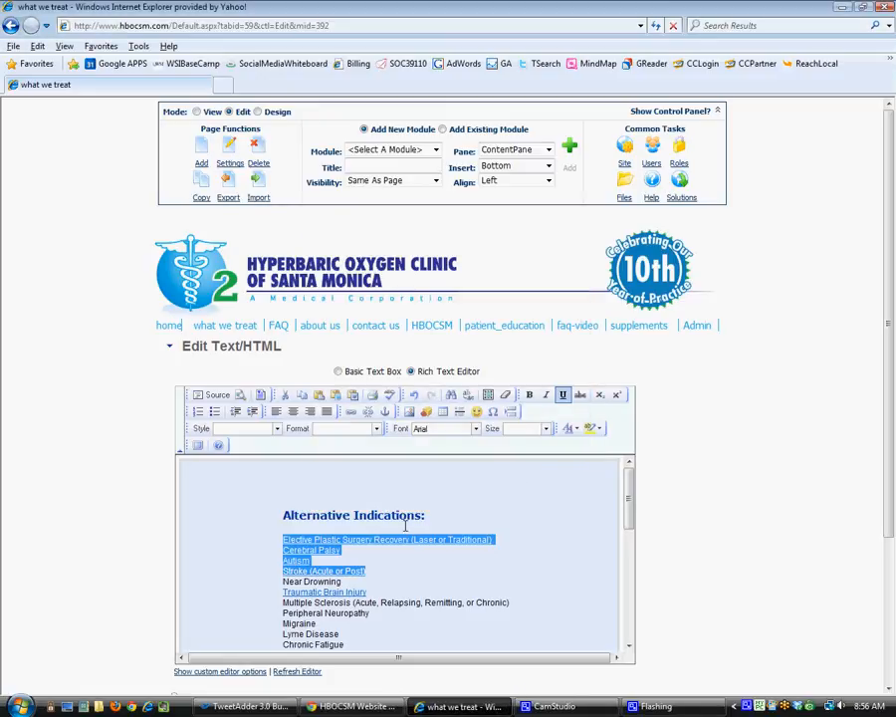
Bring up the HBOCSM Website Updates map to check the remaining steps
scroll("down", 3)
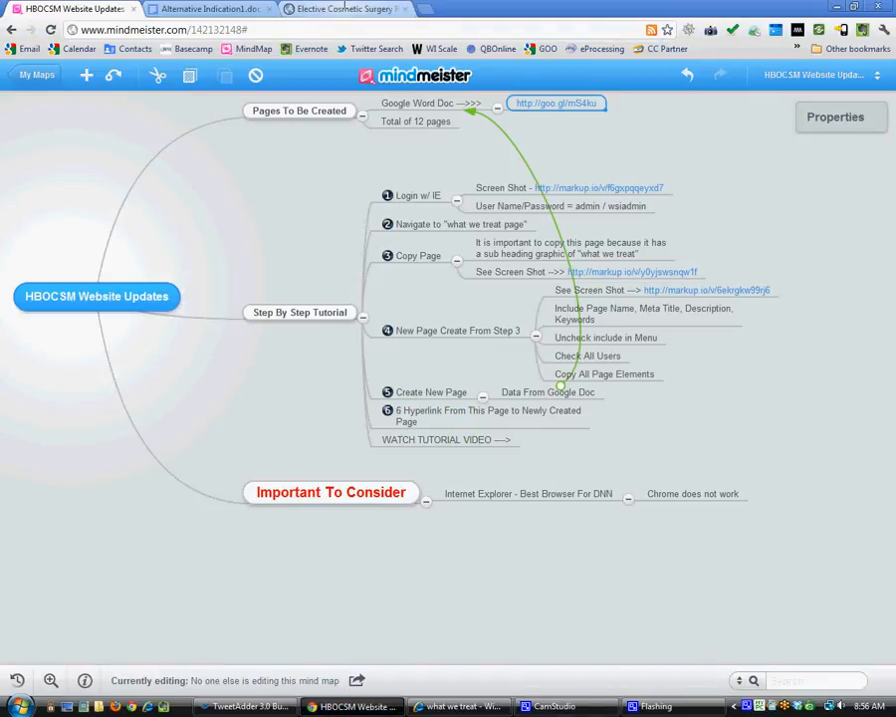
Refresh the live What We Treat page and follow the new Elective Plastic Surgery Recovery link
left_click(342, 8)
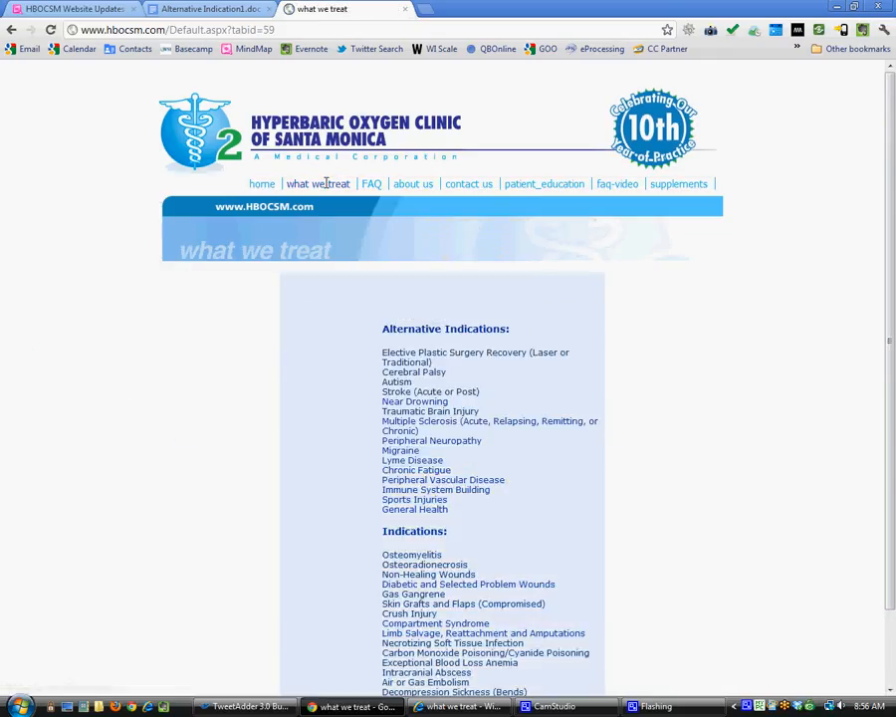
left_click(318, 183)
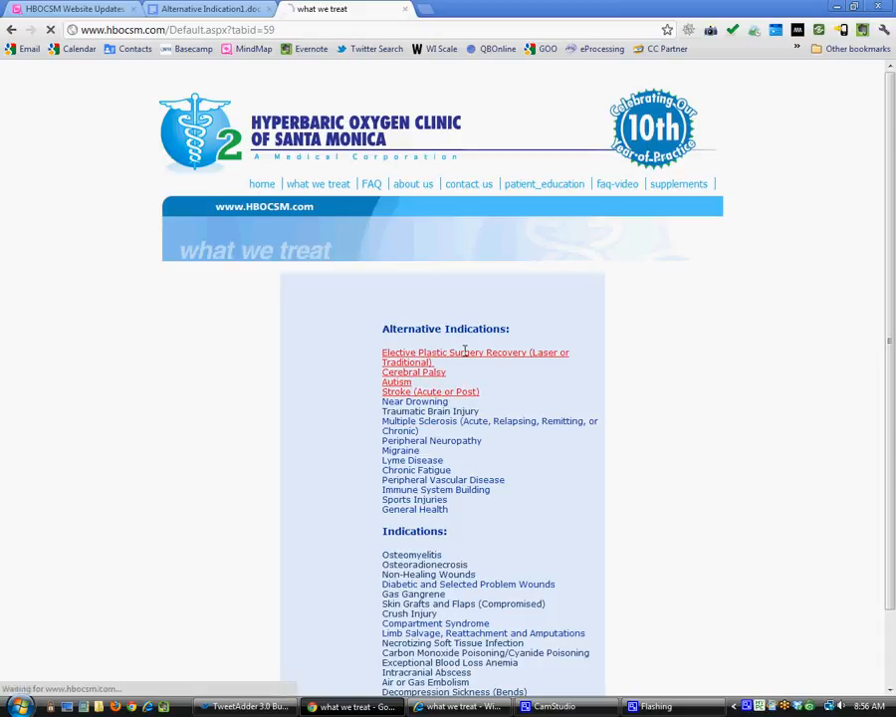
left_click(474, 351)
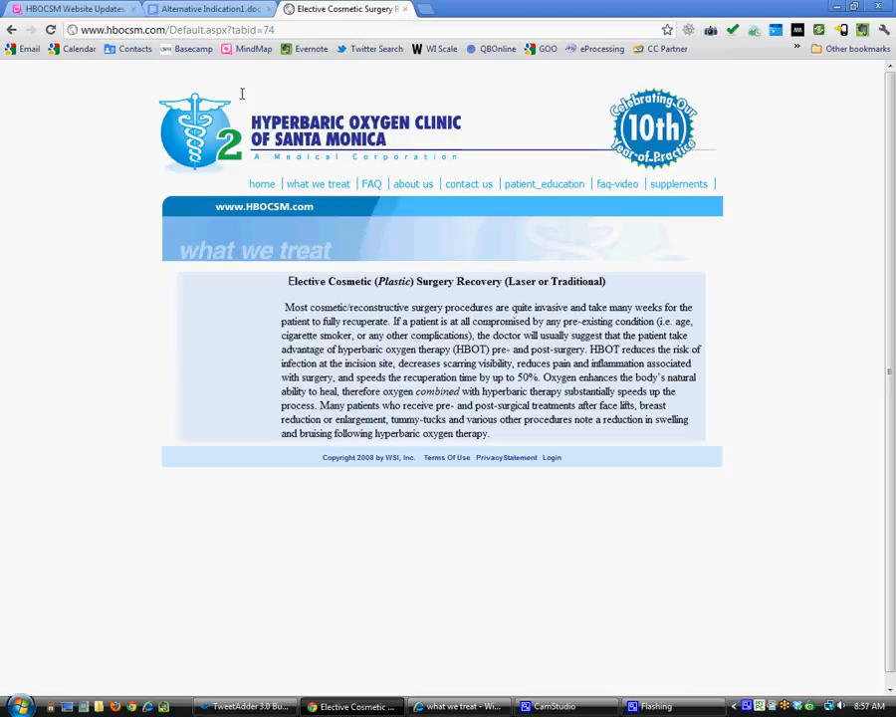
mouse_move(372, 599)
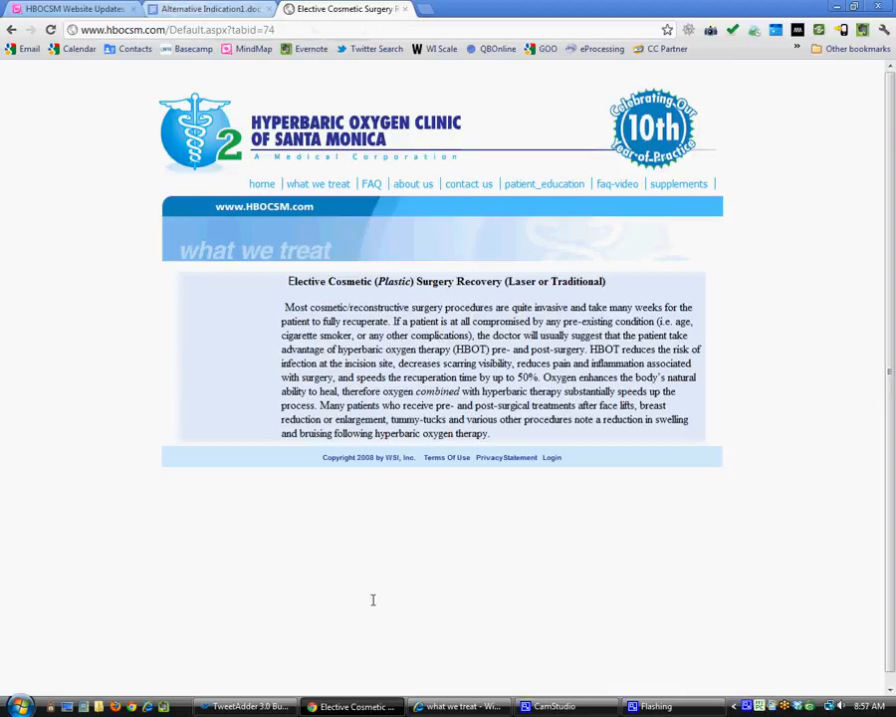